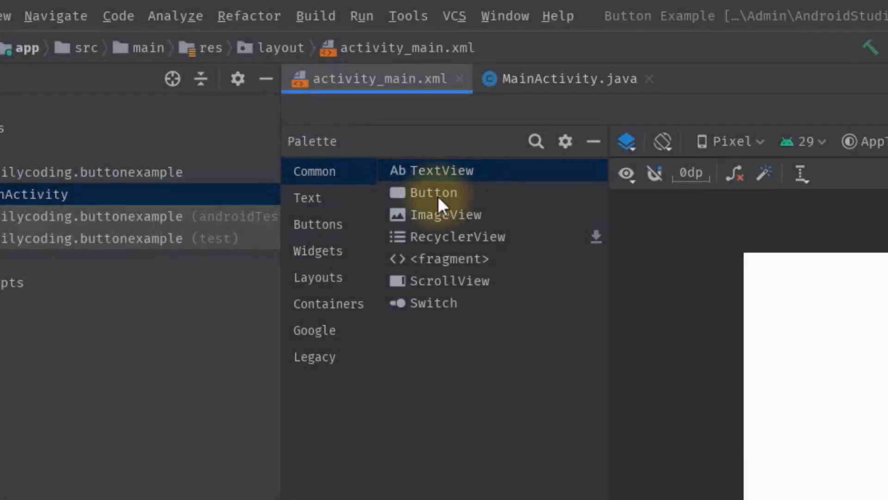
# Step: Drop two Buttons from the Palette onto the activity_main layout
pyautogui.click(433, 192)
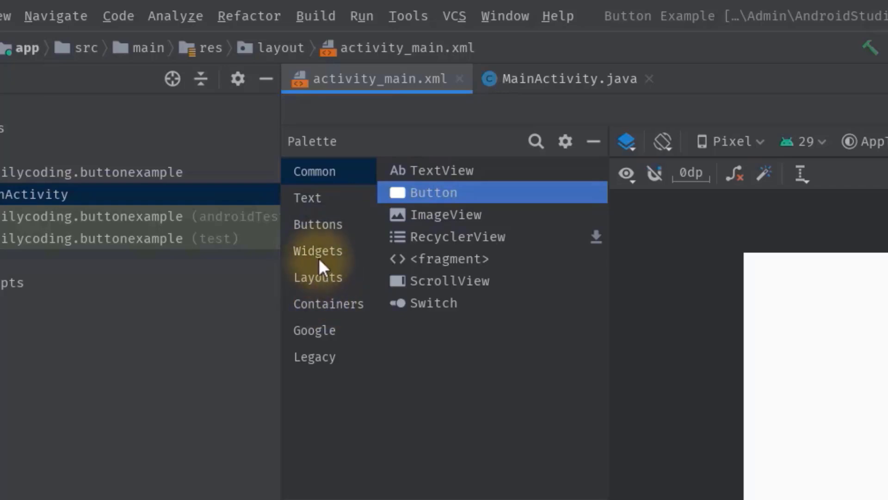
pyautogui.click(317, 224)
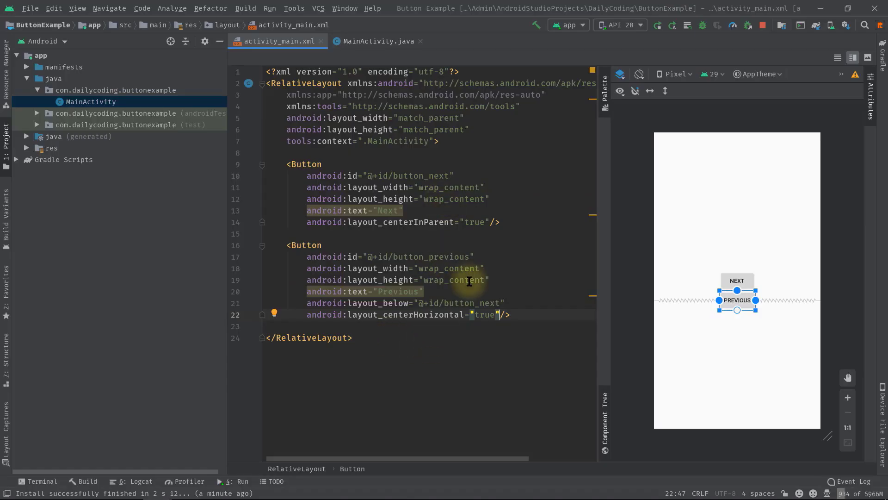
# Step: Declare private Button fields buttonNext and buttonPrevious in MainActivity.java
pyautogui.click(378, 42)
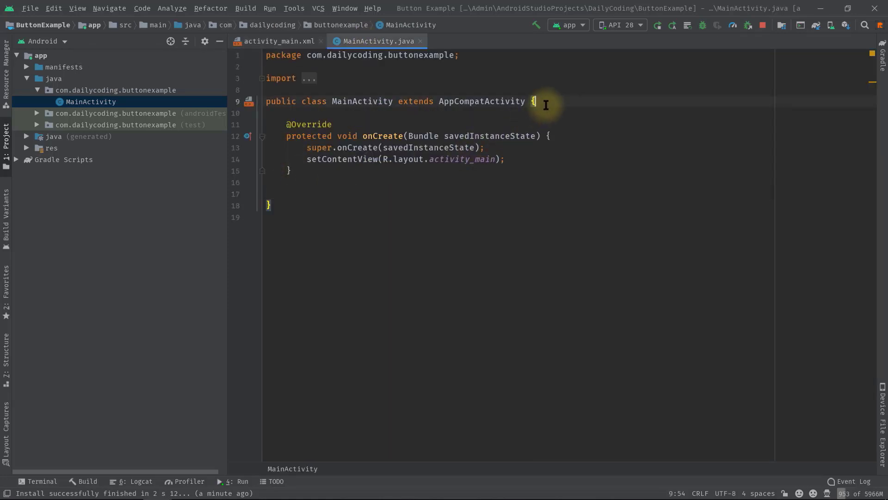
pyautogui.write('private Button')
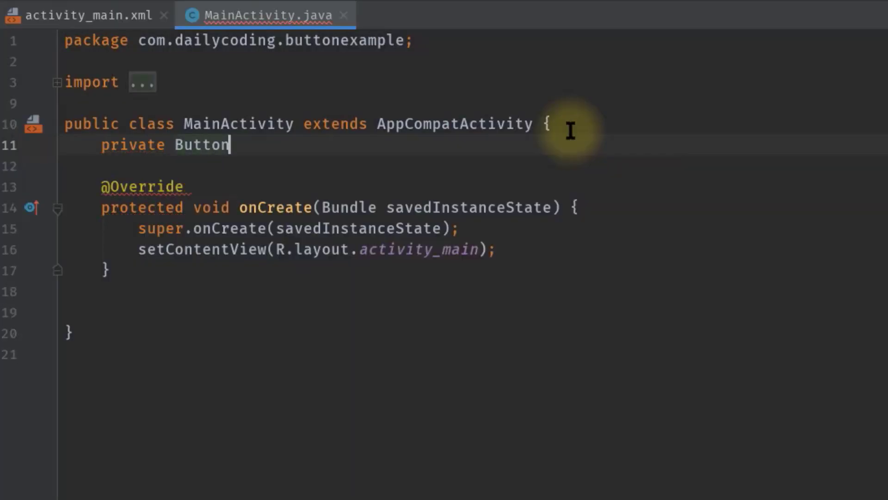
pyautogui.write('buttonNext')
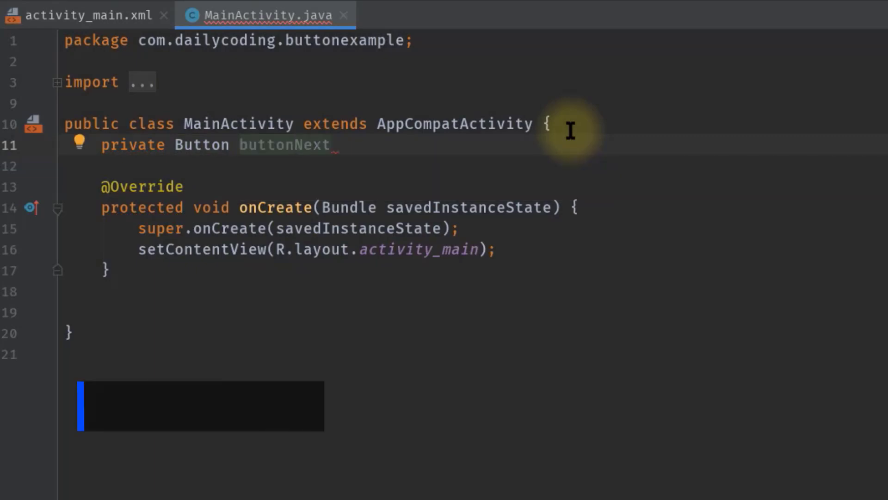
pyautogui.write(', buttonPr')
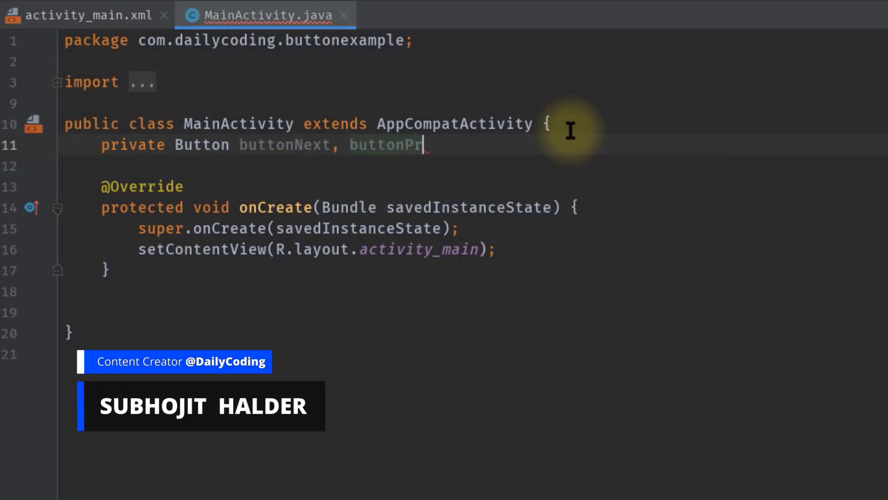
pyautogui.write('evious;')
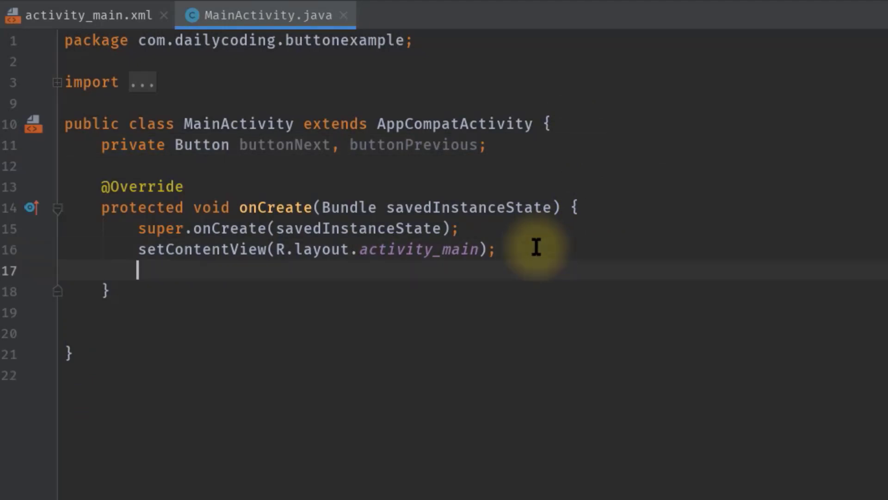
# Step: In onCreate, bind buttonNext to R.id.button_next with findViewById
pyautogui.press('Enter')
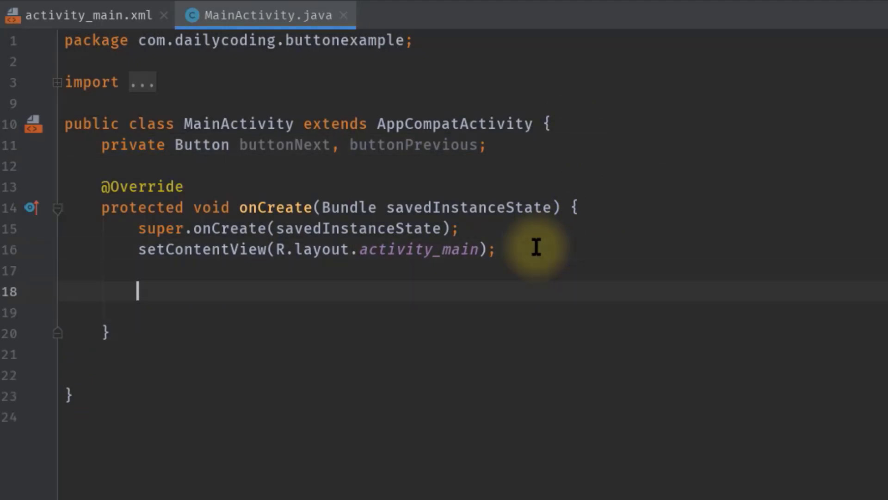
pyautogui.write('buttonNext')
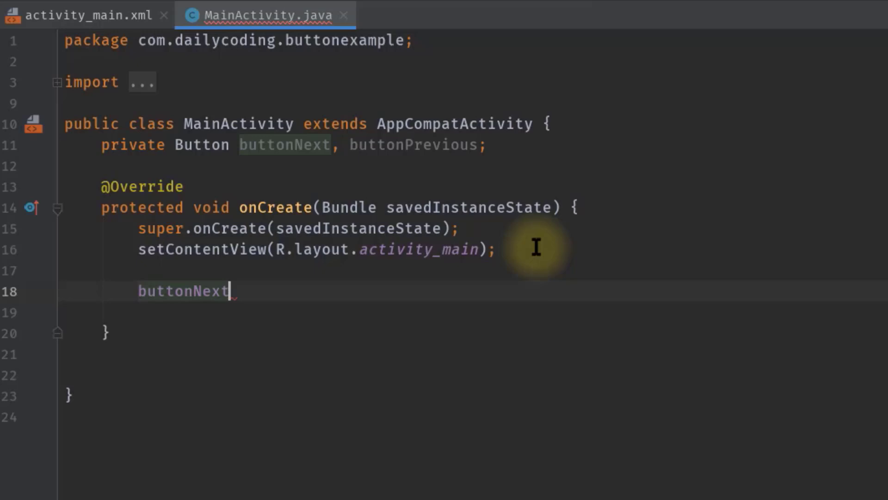
pyautogui.write('= fbi')
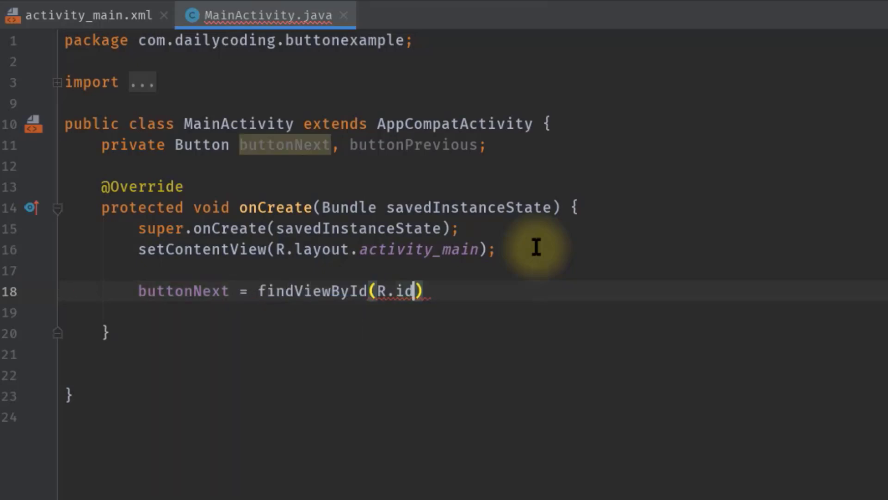
pyautogui.write('.button_next')
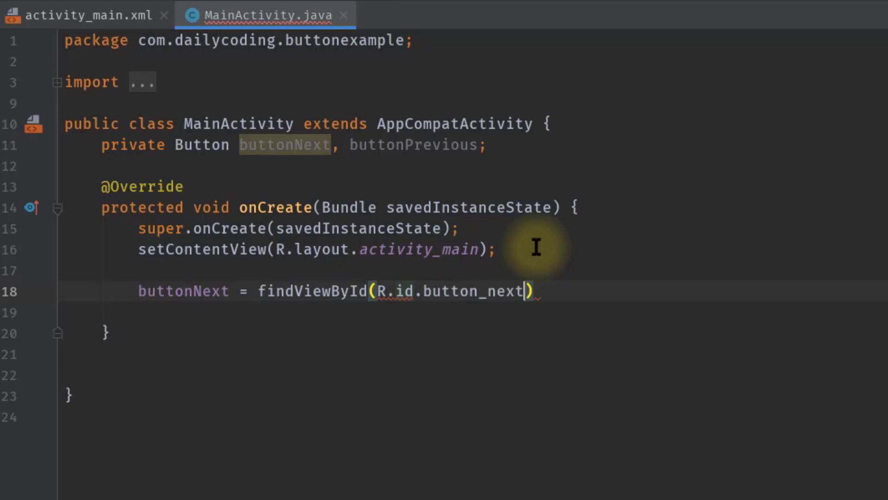
pyautogui.write(';')
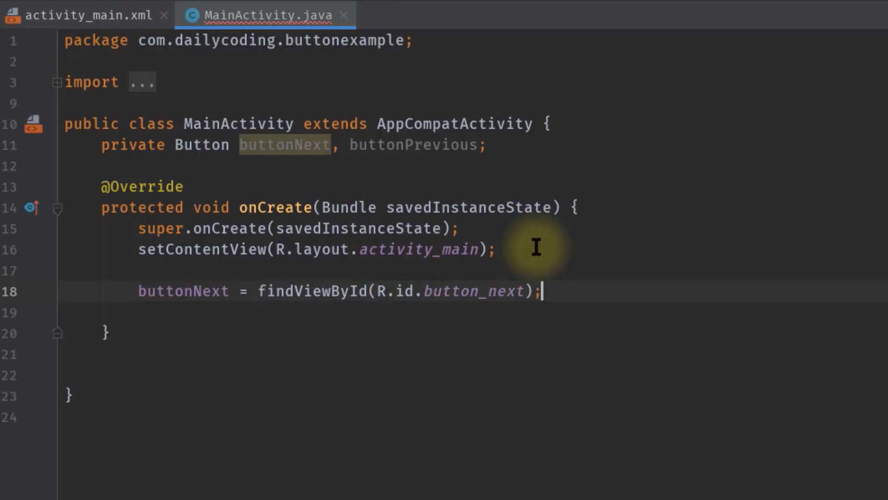
# Step: Bind buttonPrevious to its layout button with findViewById, leaving a blank line after
pyautogui.press('Enter')
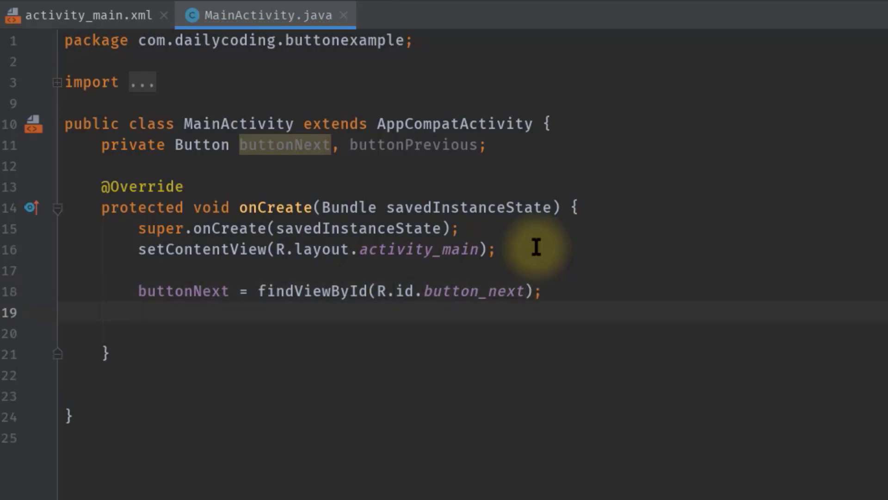
pyautogui.write('butoo')
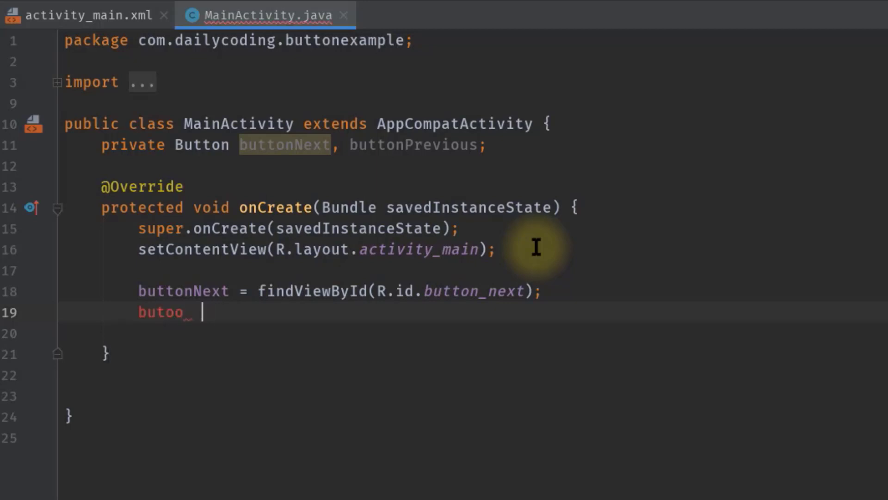
pyautogui.press('BackSpace')
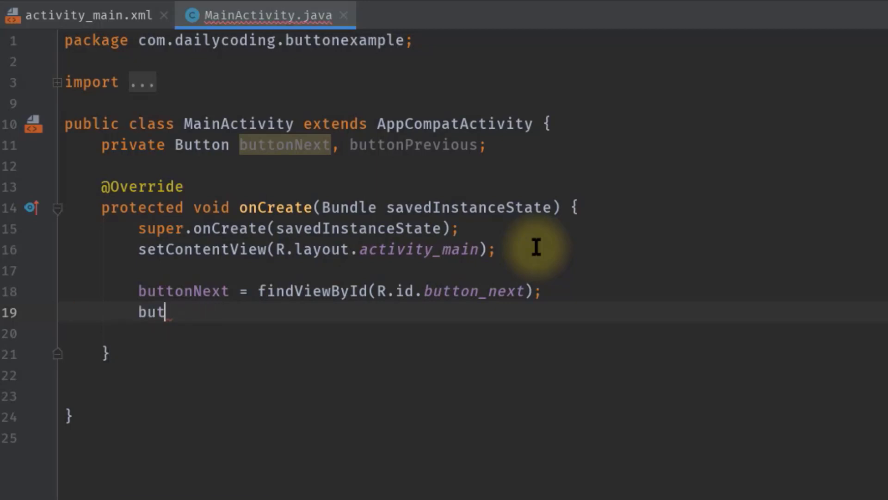
pyautogui.write('tonPrevious =')
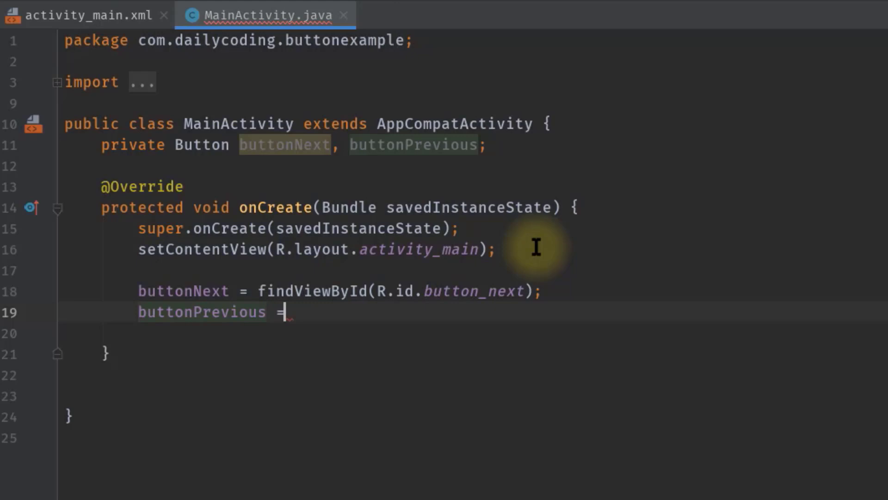
pyautogui.write('findViewById(R.')
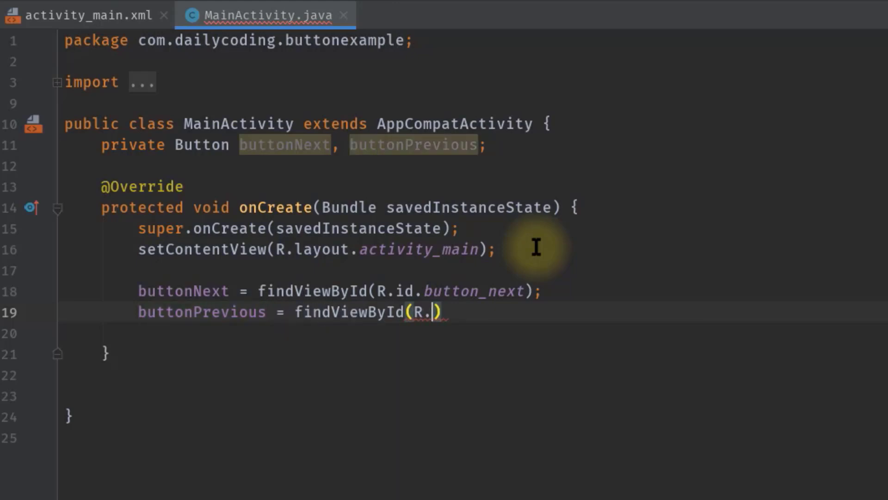
pyautogui.write('id.button_previous')
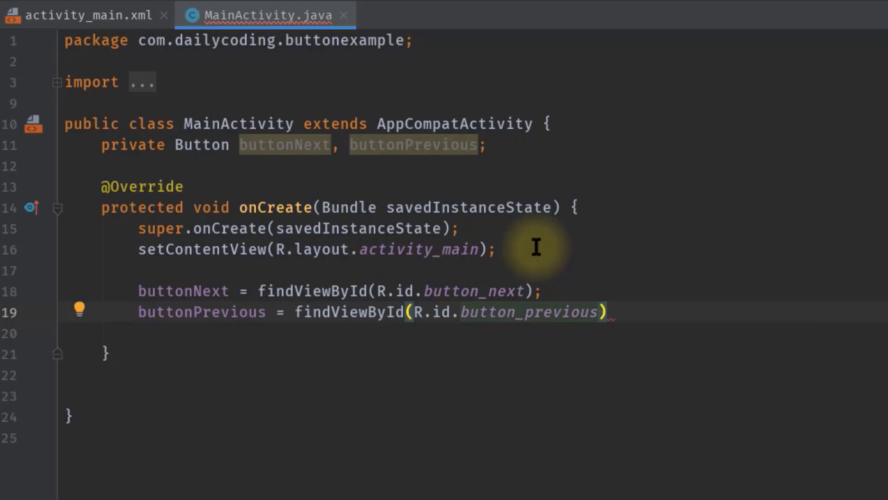
pyautogui.write(';')
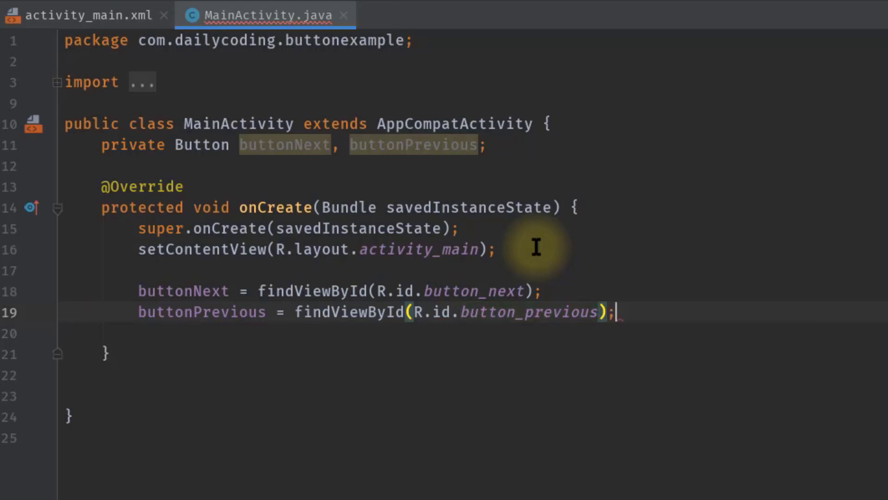
pyautogui.press('Enter')
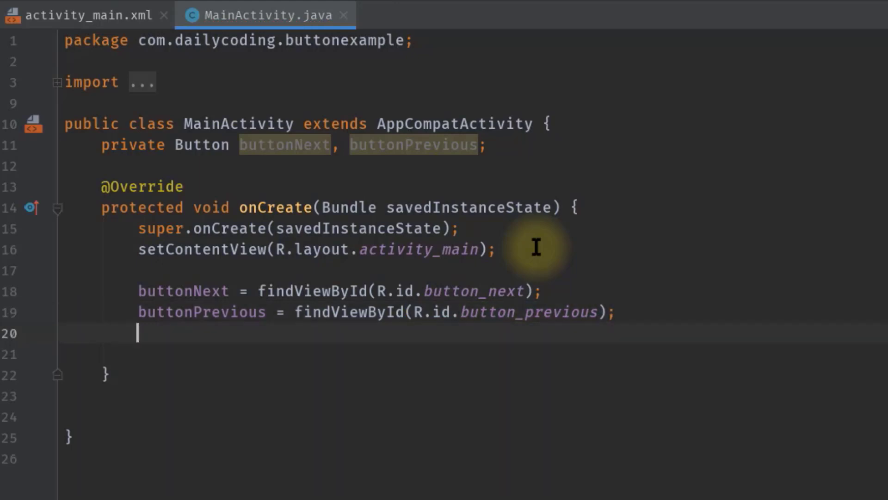
pyautogui.press('Enter')
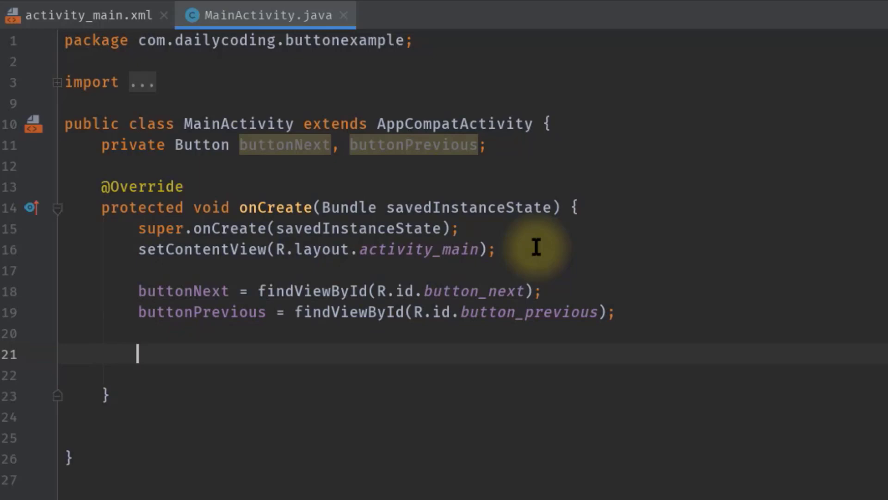
# Step: Add buttonNext.setOnClickListener(new View.OnClickListener) with a generated empty onClick
pyautogui.write('buttonNext')
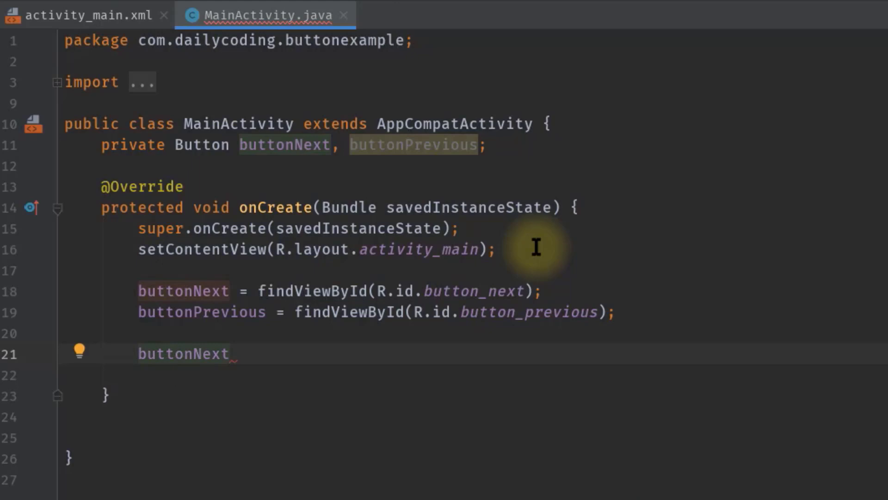
pyautogui.write('.setOnClickListener();')
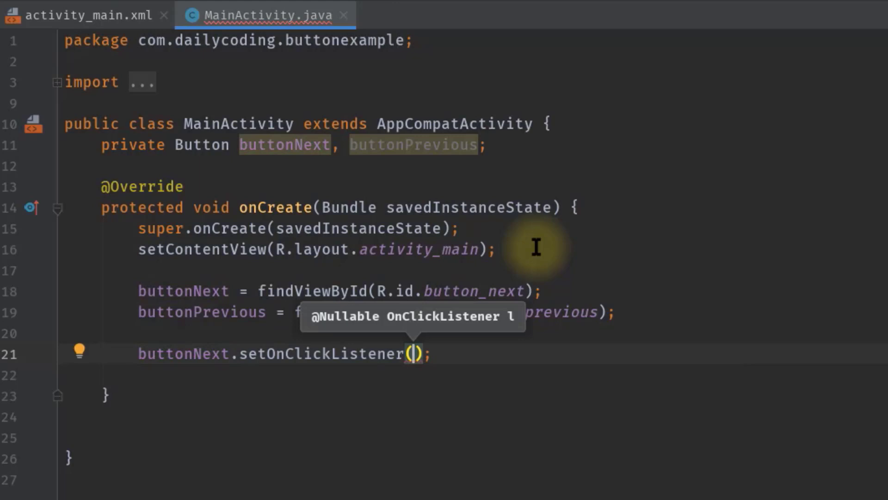
pyautogui.write('new View.OnClickListener(')
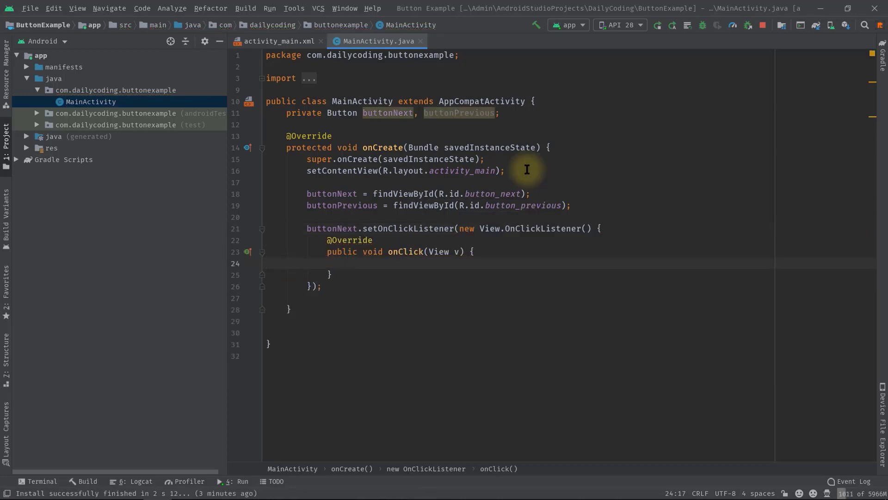
pyautogui.moveTo(453, 190)
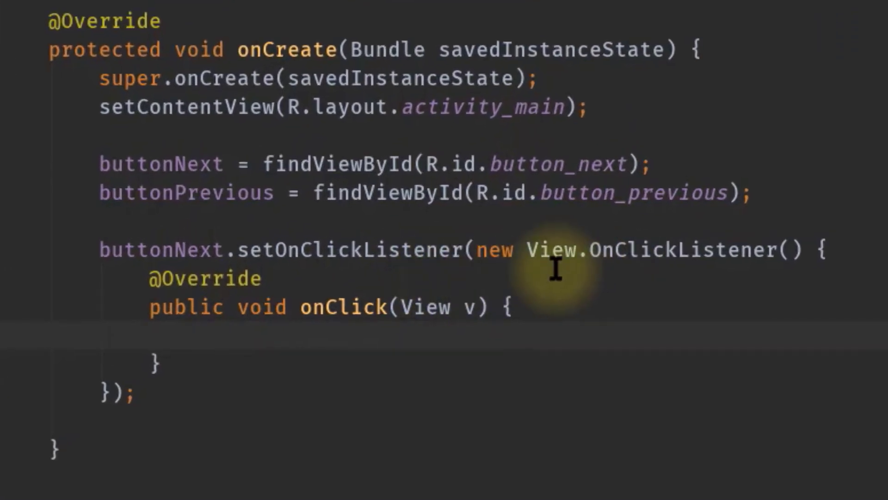
pyautogui.moveTo(521, 251)
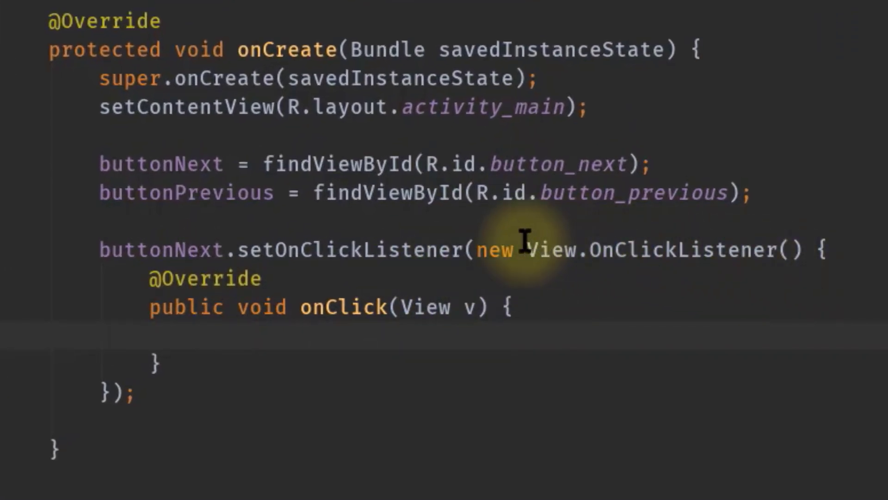
pyautogui.moveTo(267, 267)
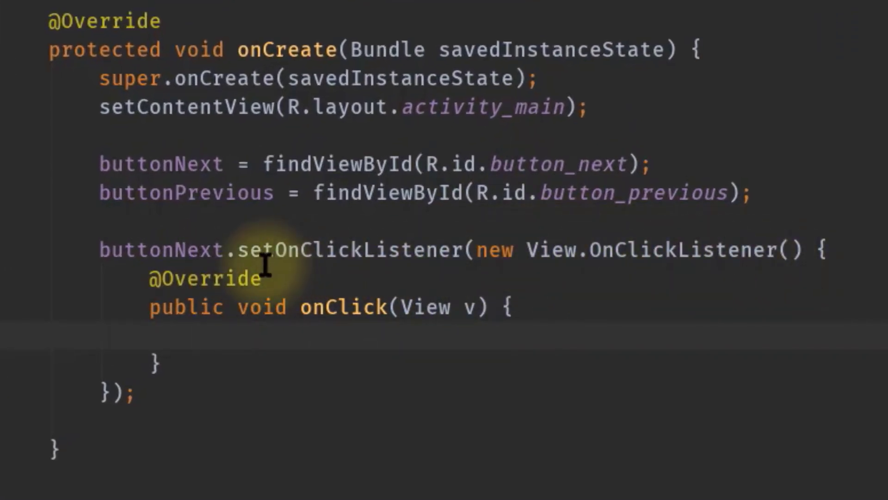
pyautogui.moveTo(333, 254)
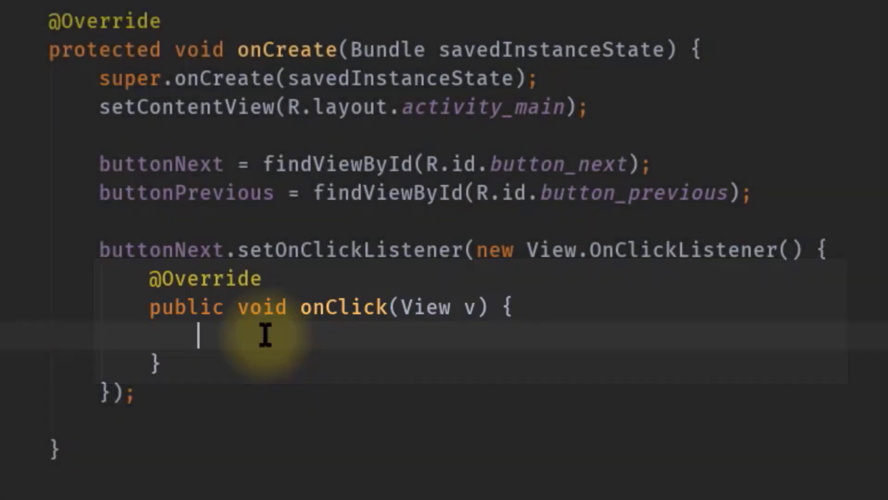
# Step: Insert Toast.makeText in buttonNext's onClick with text "Next Button Clicked!"
pyautogui.write('Toas')
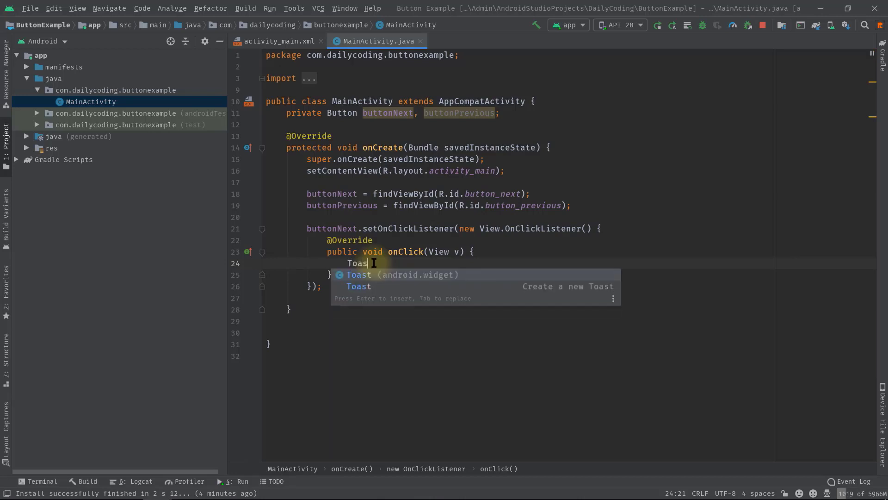
pyautogui.press('Enter')
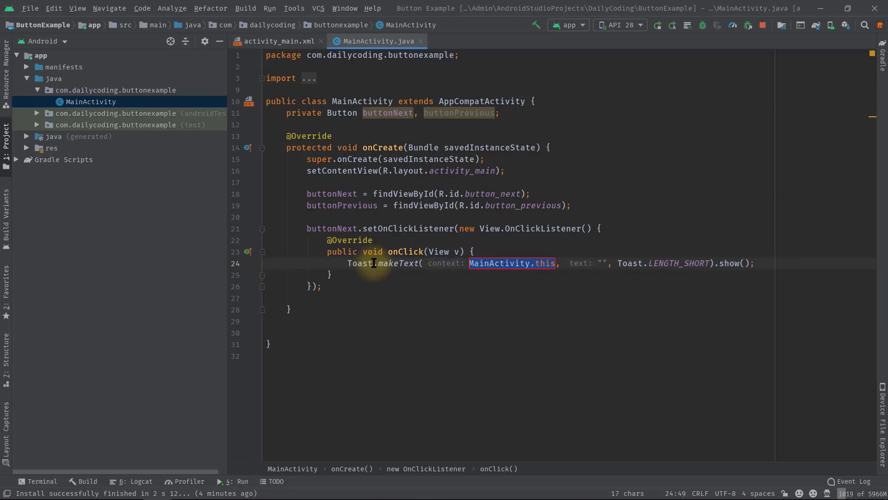
pyautogui.write('Next Button Clicked')
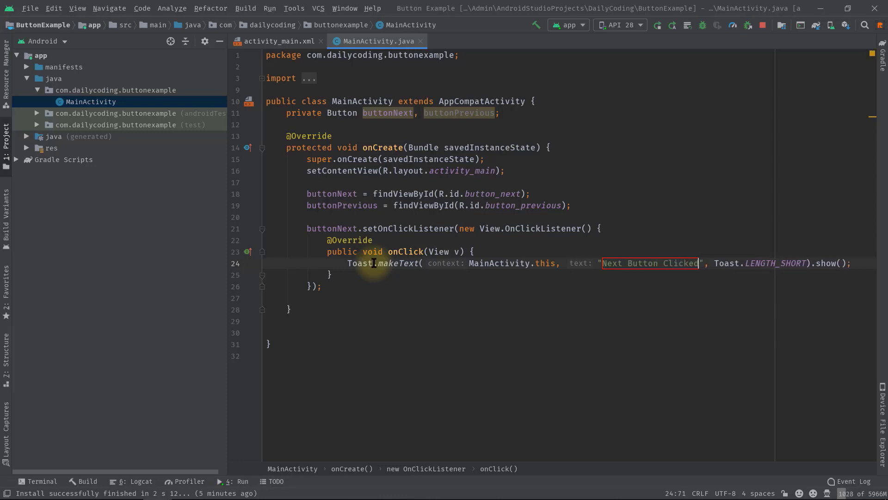
pyautogui.write('!')
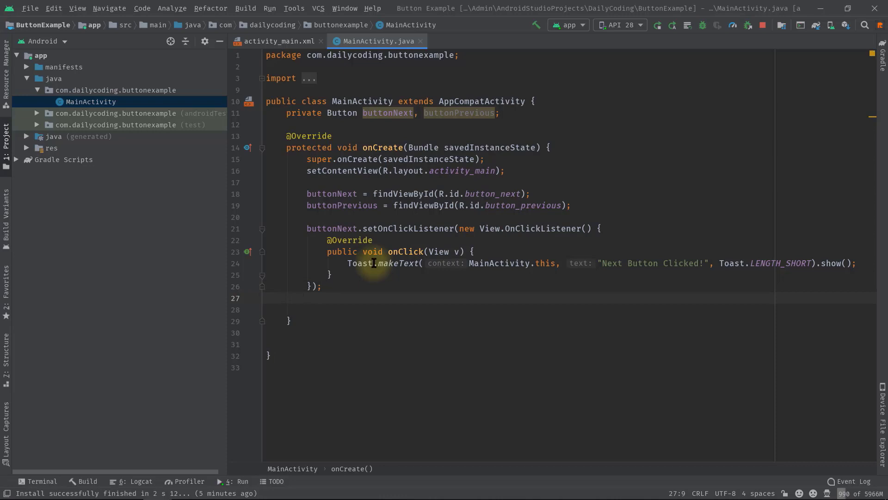
# Step: Add buttonPrevious.setOnClickListener whose onClick shows a short "Previous Button Clicked!" toast
pyautogui.write('butp')
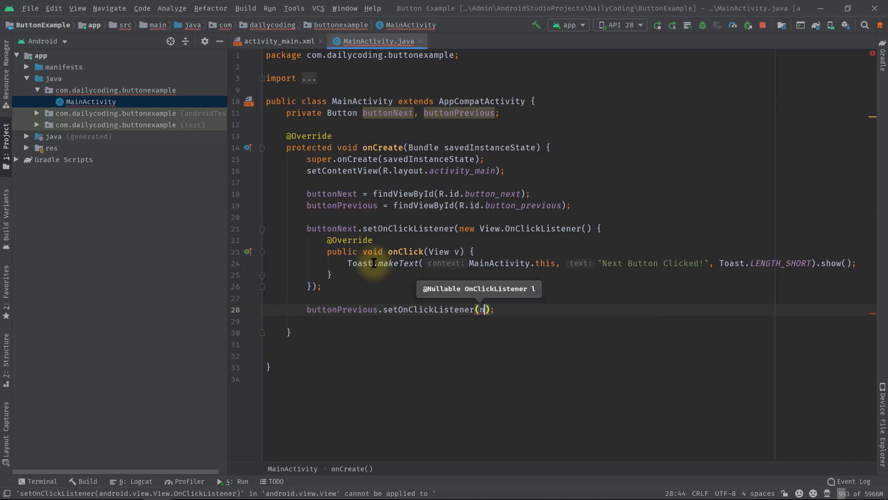
pyautogui.write('new On')
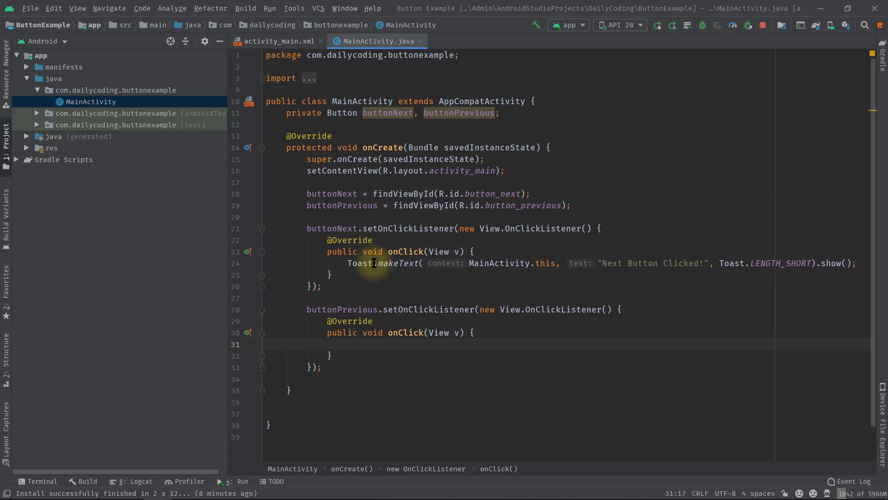
pyautogui.write('Toast.makeText(MainActivity.this, "", Toast.LENGTH_SHORT).show();')
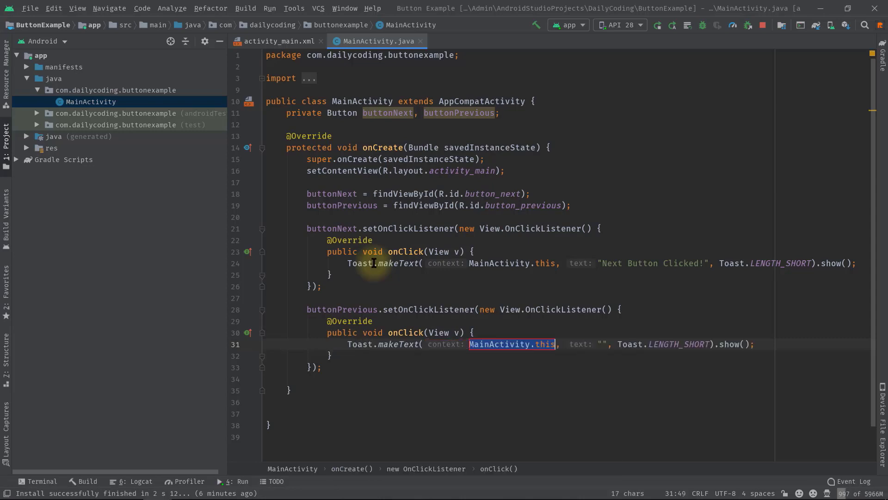
pyautogui.write('Previous Button Clic')
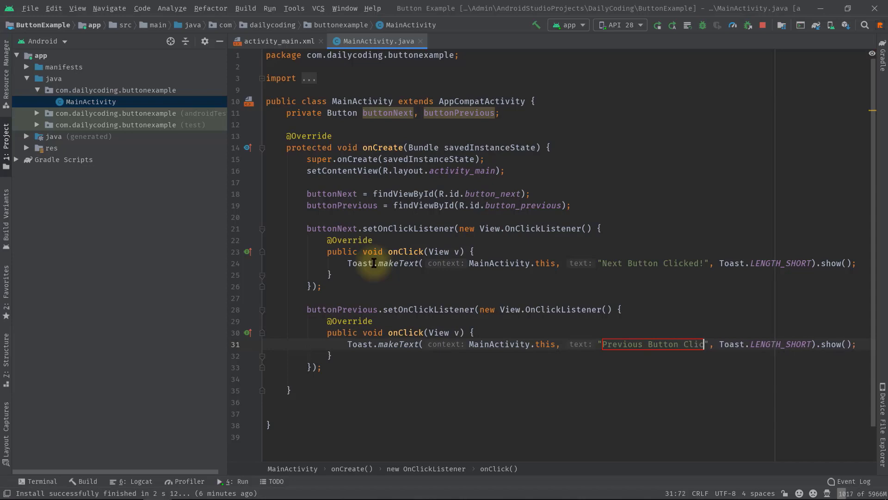
pyautogui.write('ked!')
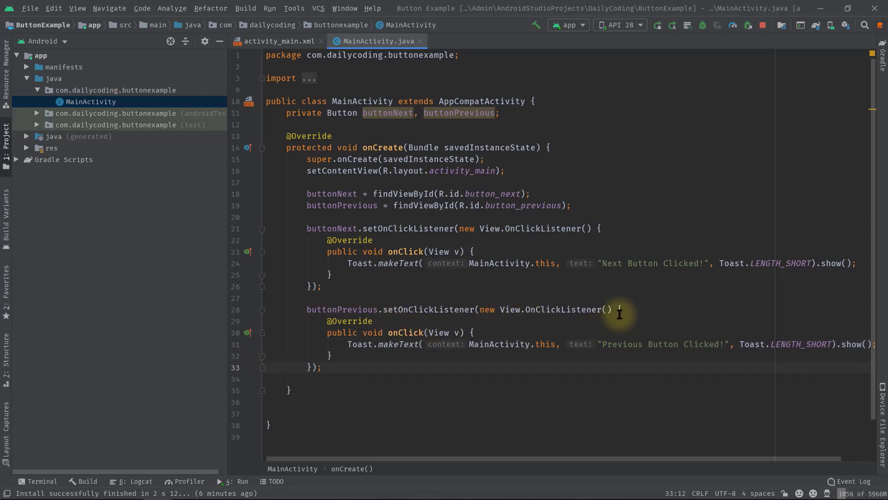
# Step: Run the app on the emulator and tap NEXT and PREVIOUS to see their toasts
pyautogui.click(657, 25)
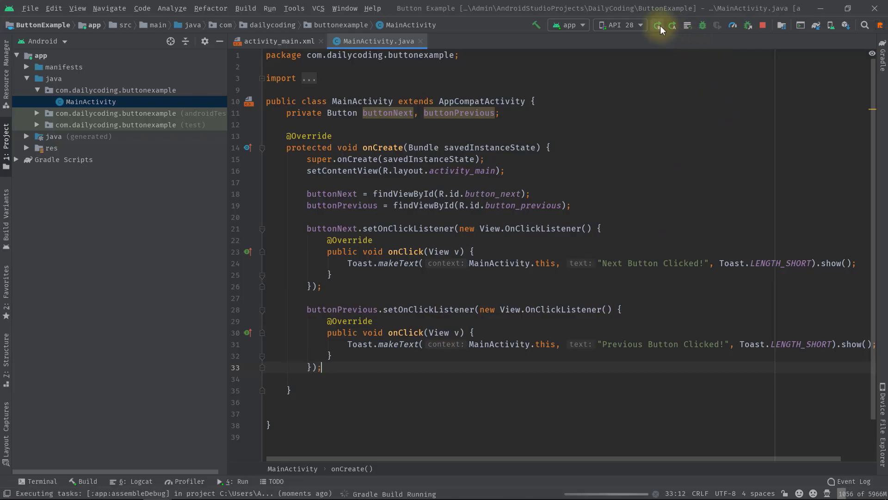
pyautogui.click(658, 25)
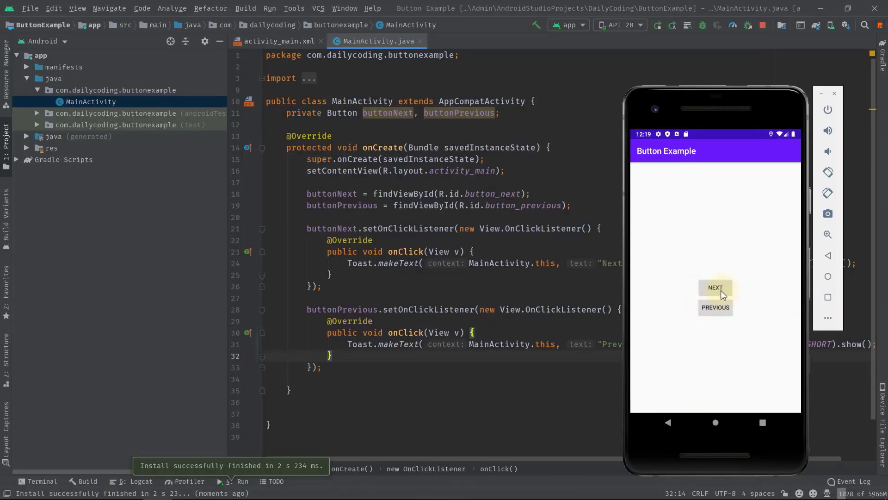
pyautogui.click(715, 287)
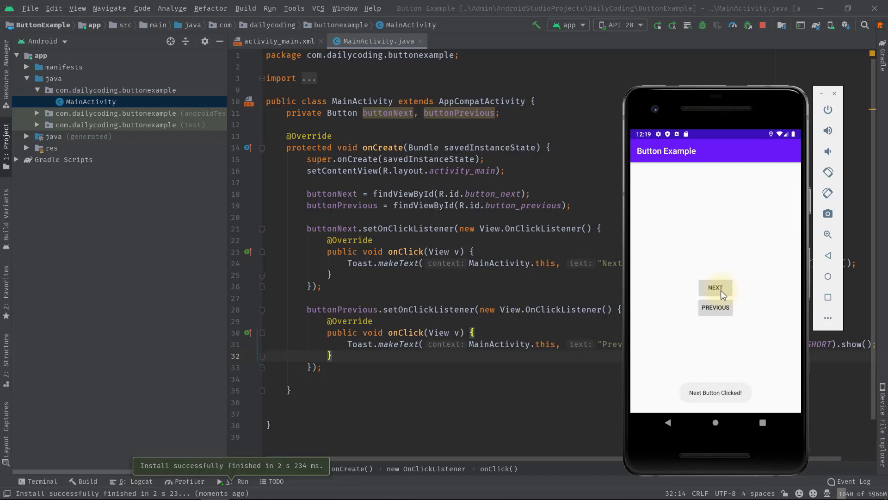
pyautogui.click(715, 307)
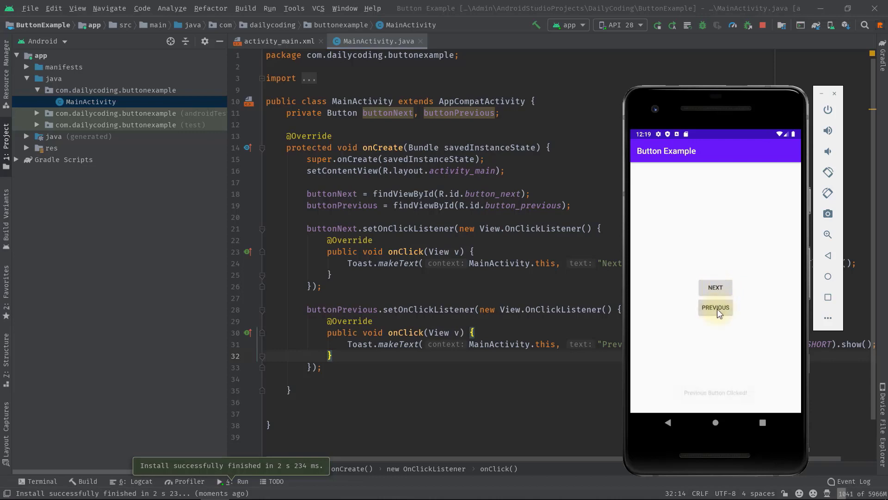
pyautogui.click(715, 307)
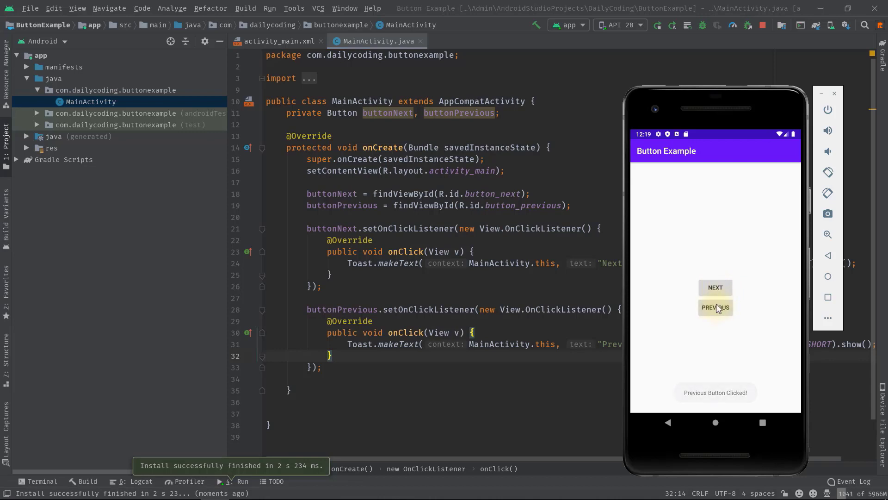
pyautogui.click(715, 287)
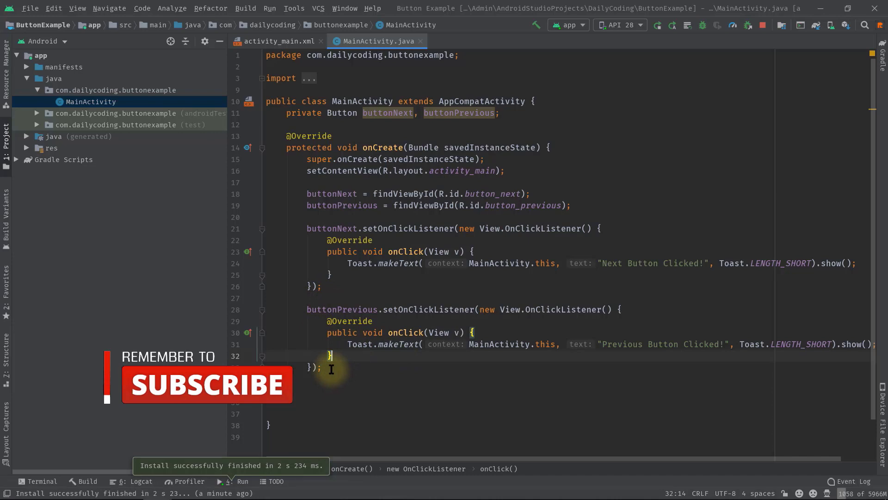
# Step: Delete both setOnClickListener blocks and add implements View.OnClickListener to MainActivity
pyautogui.moveTo(308, 228); pyautogui.dragTo(321, 366)
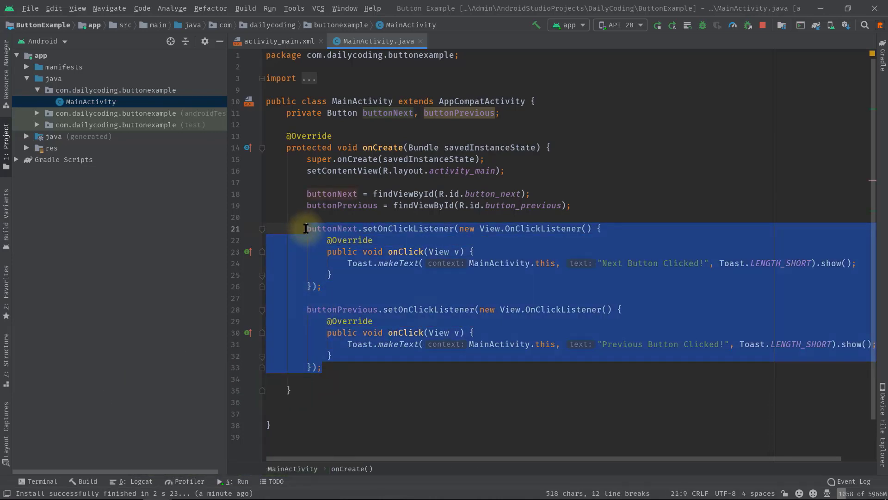
pyautogui.press('Delete')
pyautogui.write('implements ')
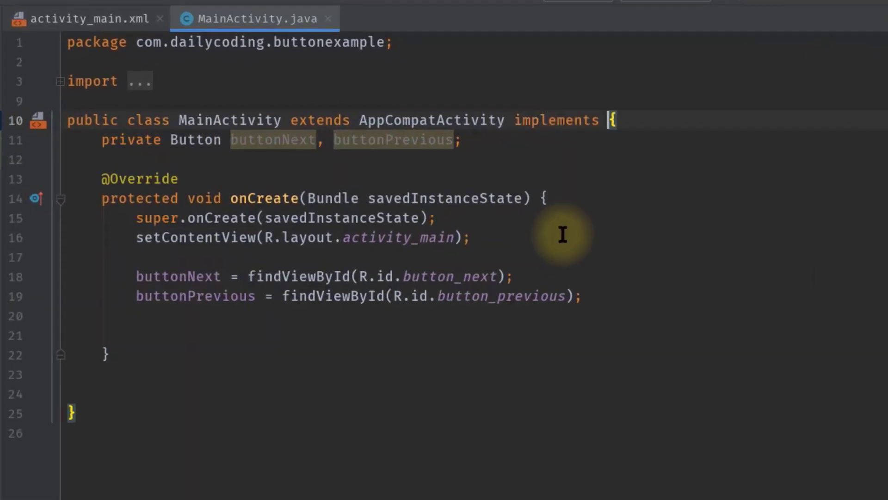
pyautogui.write('View.OnClickListener')
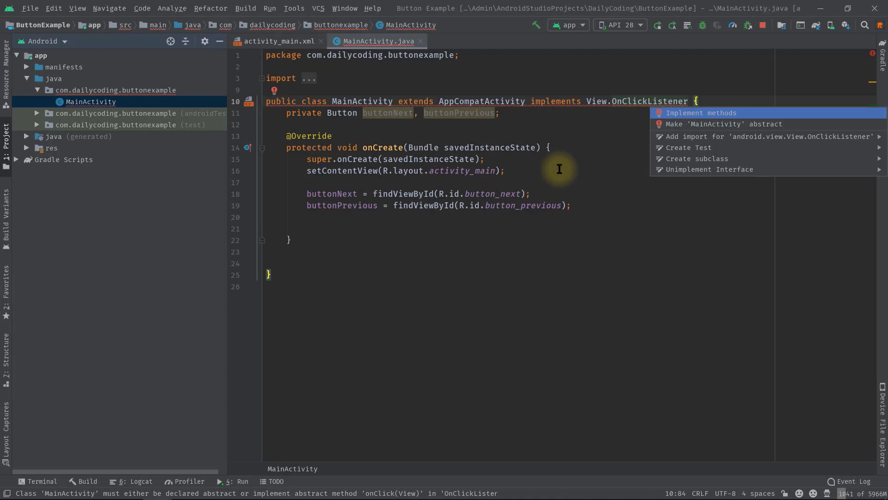
# Step: Generate the empty onClick(View v) override through Implement methods
pyautogui.click(700, 112)
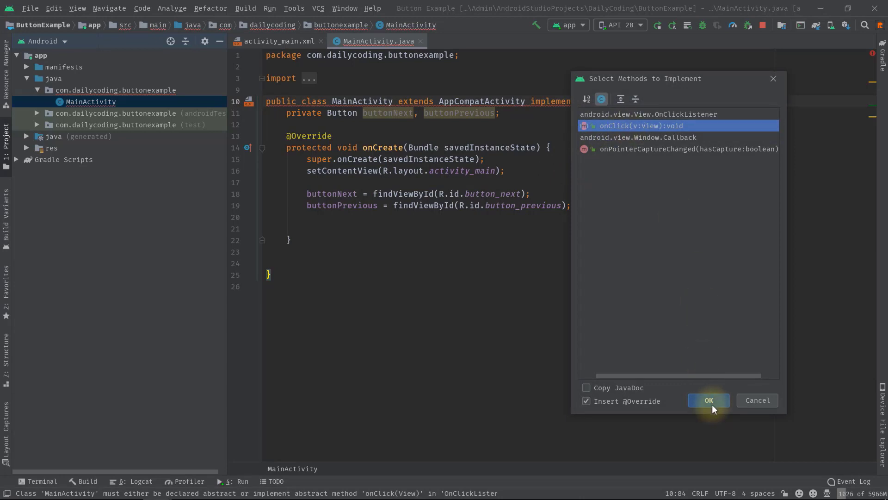
pyautogui.click(708, 401)
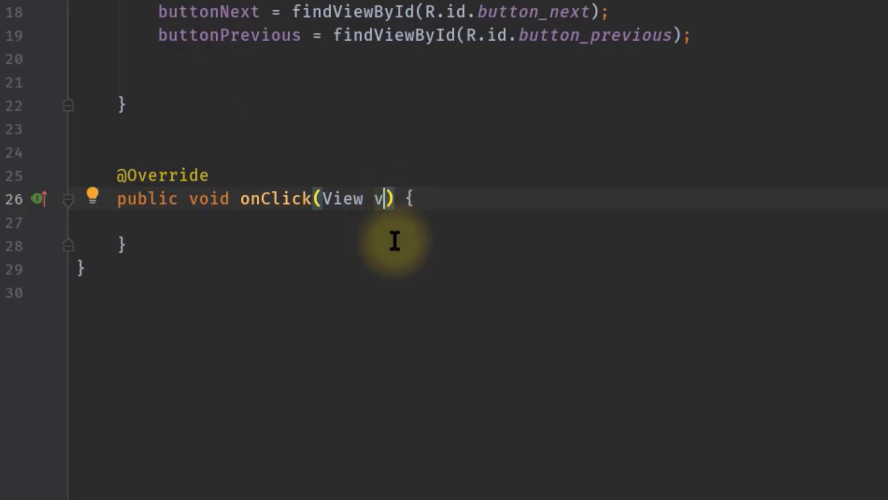
# Step: Name the onClick parameter view and store view.getId() in int id
pyautogui.write('ie')
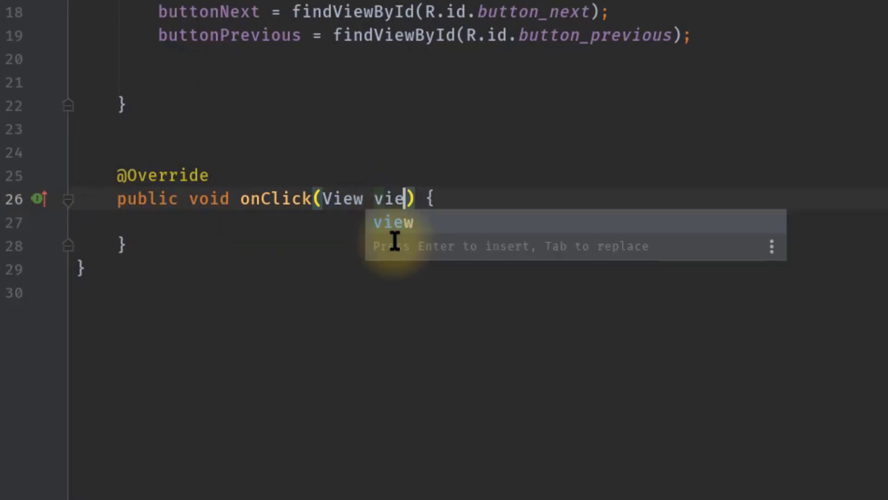
pyautogui.press('Enter')
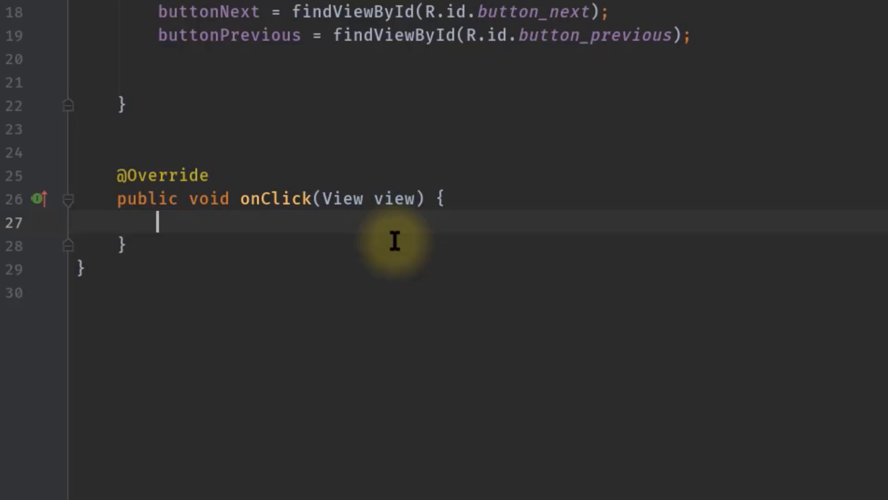
pyautogui.write('int id')
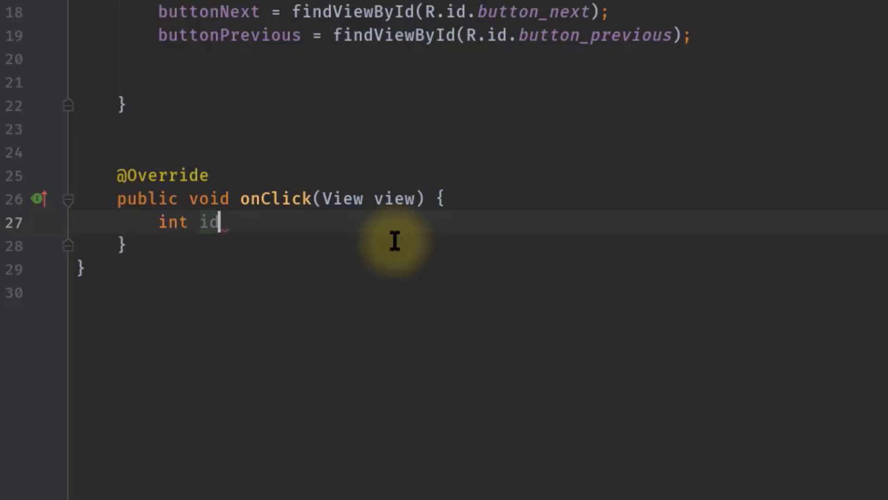
pyautogui.write('= view')
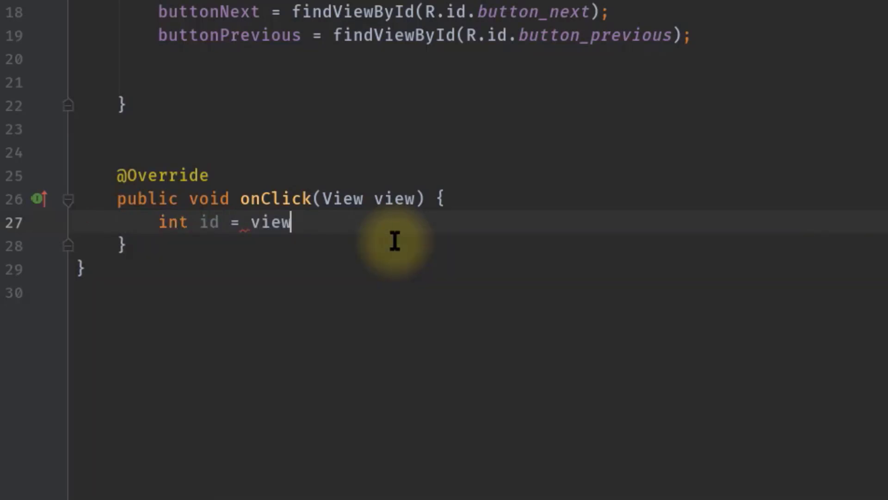
pyautogui.write('.getId()')
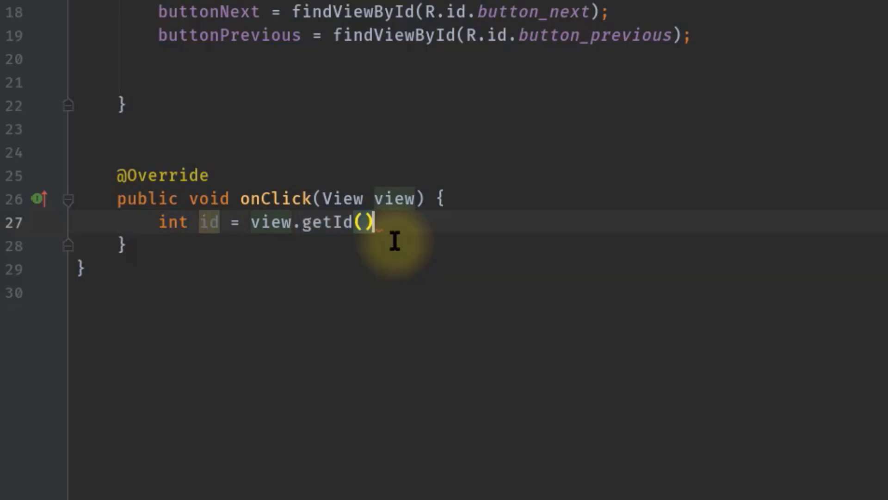
pyautogui.press('Enter')
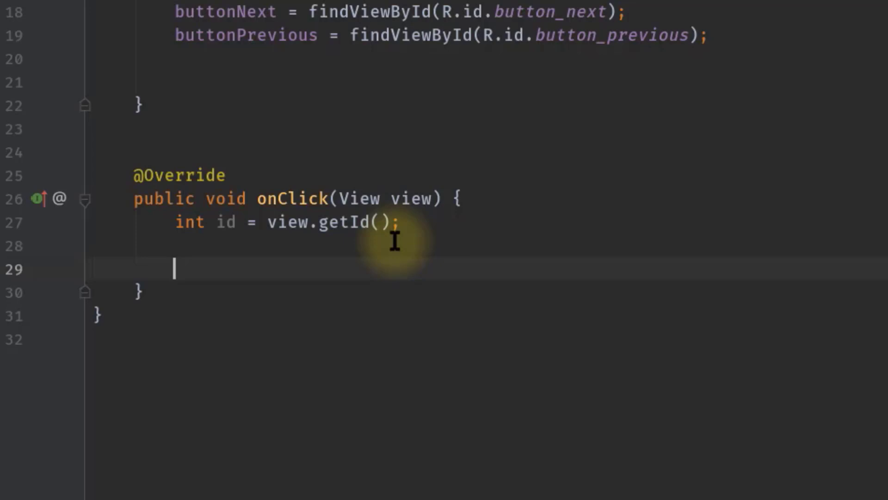
# Step: Add an if block checking id == R.id.button_next and begin a Toast call
pyautogui.write('if')
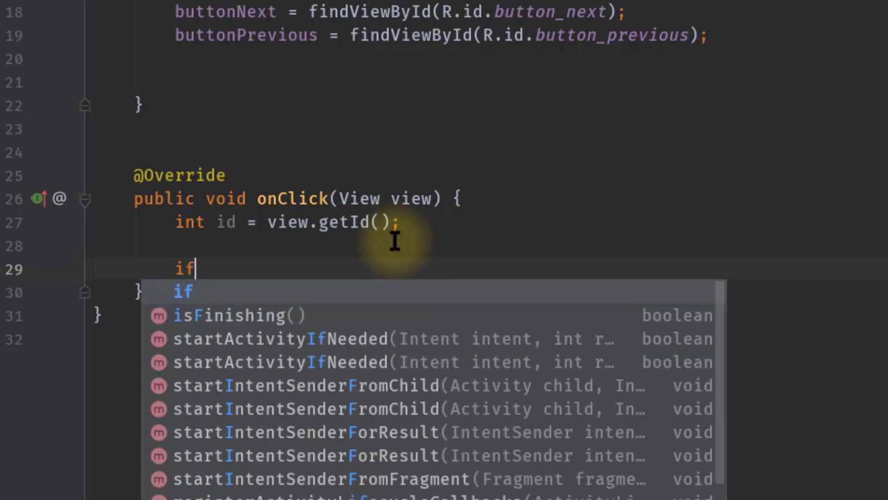
pyautogui.press('Escape')
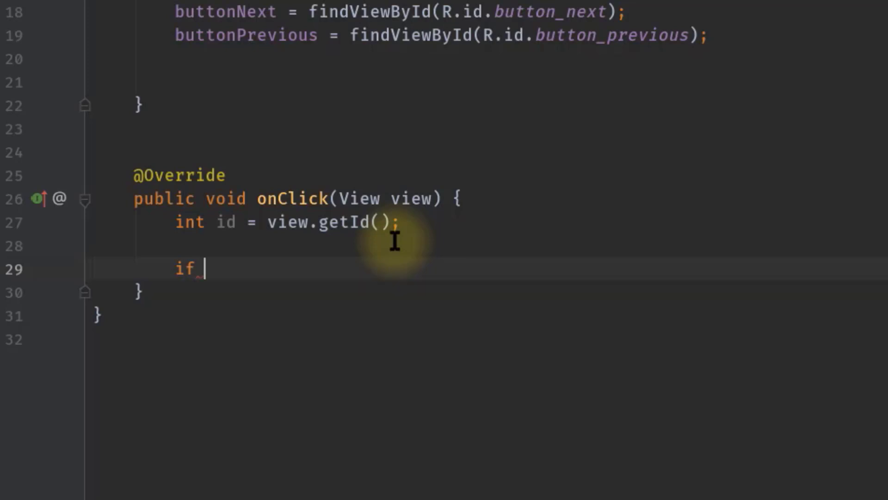
pyautogui.write('(')
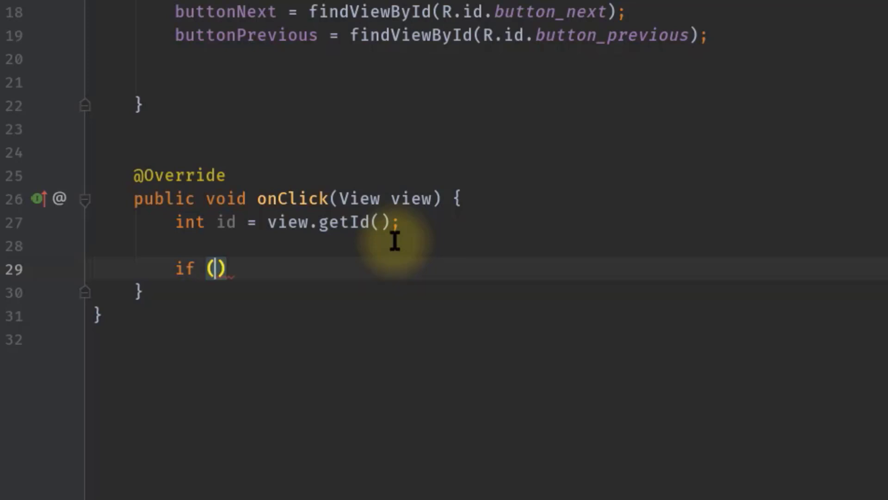
pyautogui.write('id')
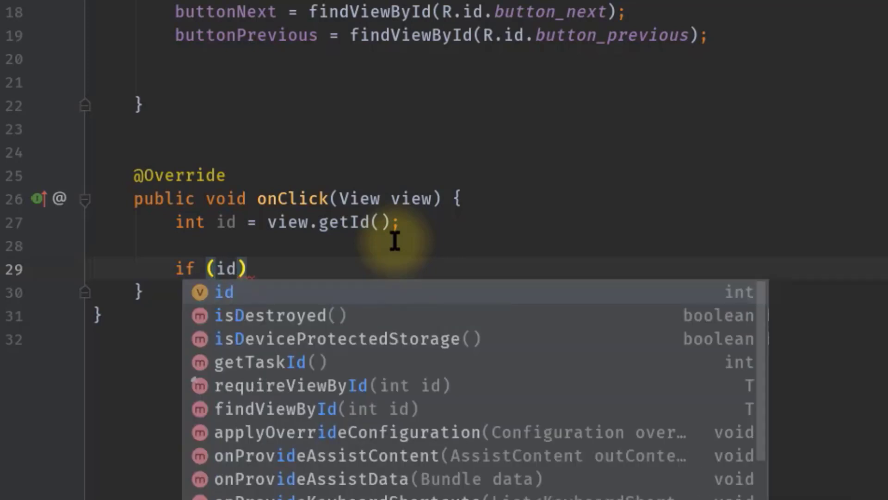
pyautogui.write('== R.id')
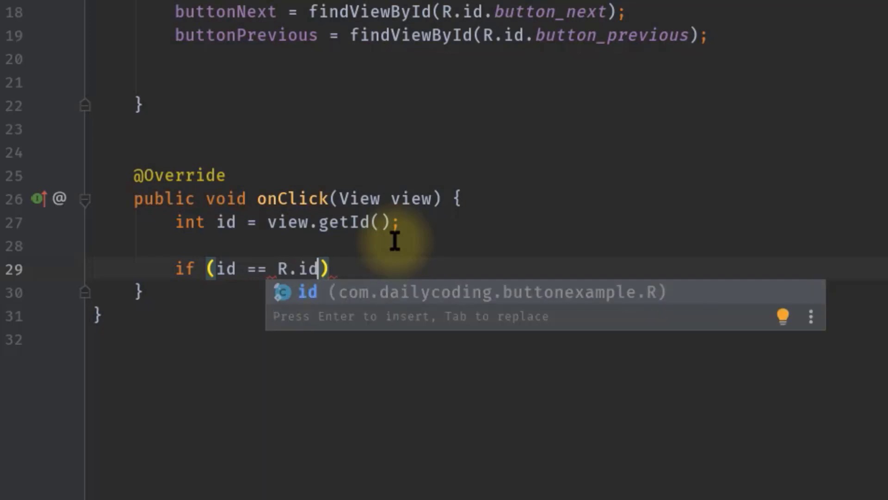
pyautogui.write('.bun')
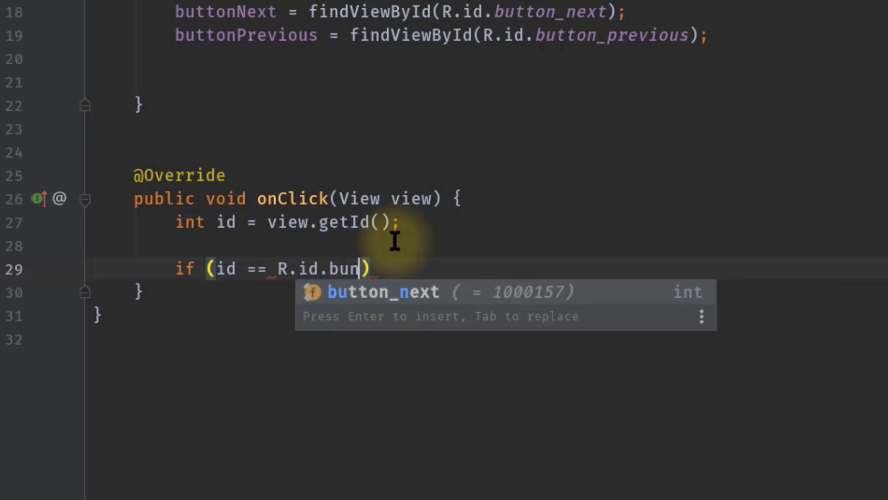
pyautogui.press('Enter')
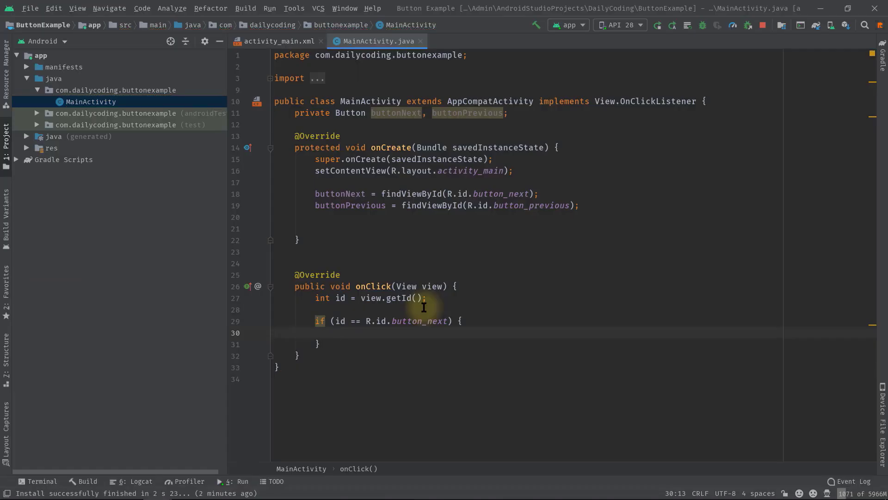
pyautogui.write('Toast.makeText(this, "", Toast.LENGTH_SHORT).show();')
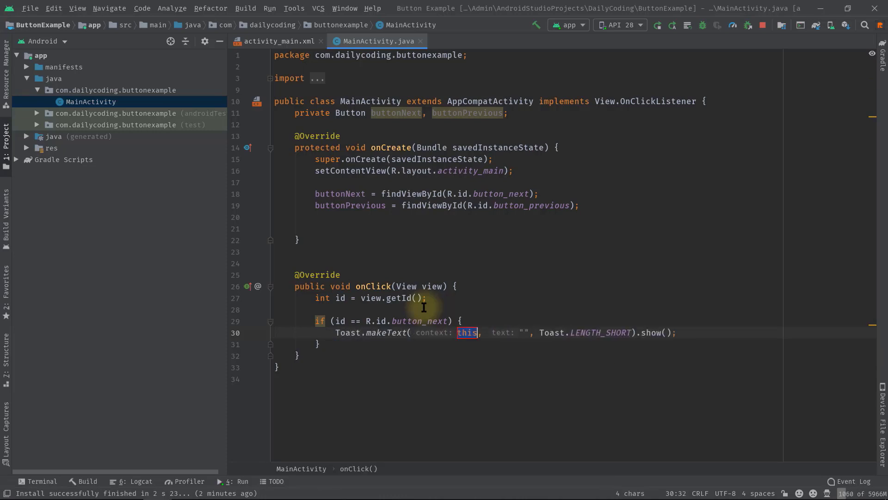
# Step: Toast "NEXT BUTTON" in the if, then add an else-if for button_previous toasting "PREVIOUS BUTTON"
pyautogui.write('NEXT')
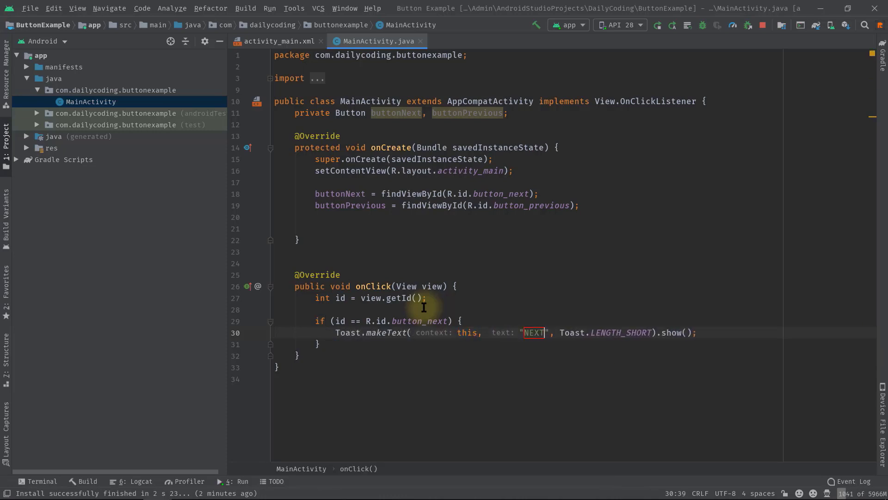
pyautogui.write('BUTTON')
pyautogui.click(575, 343)
pyautogui.write(' else if (')
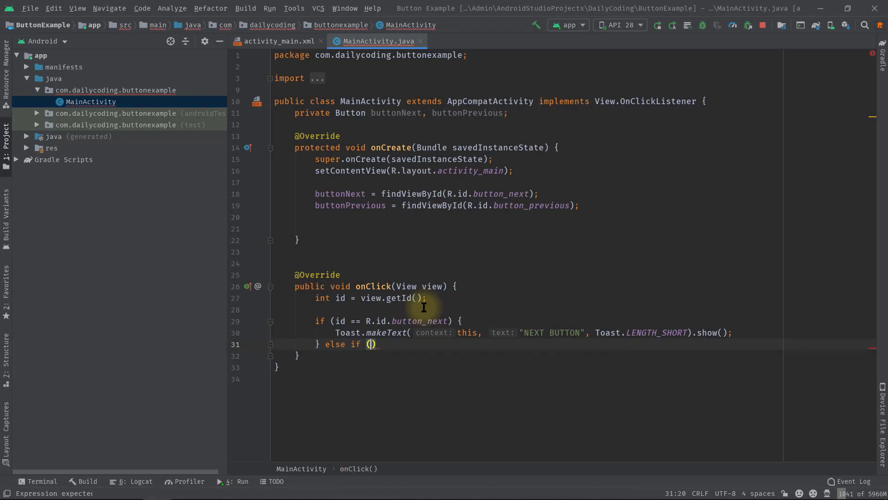
pyautogui.write('id')
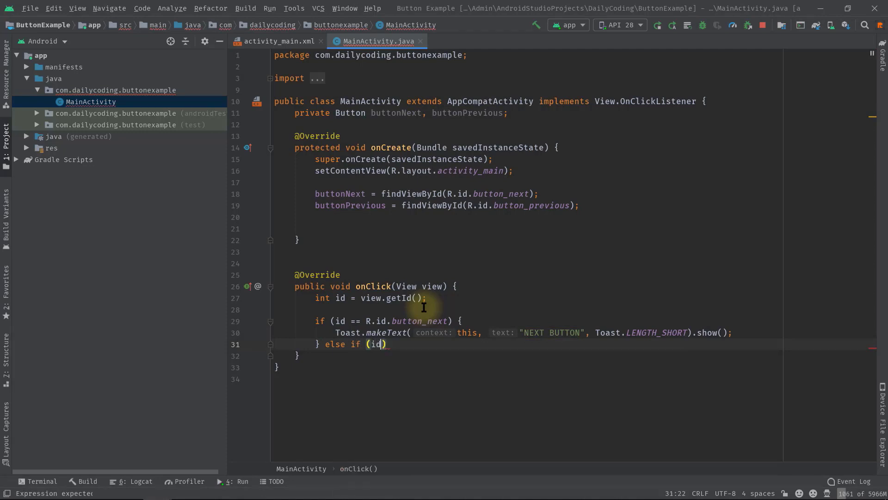
pyautogui.write('== R.id.button_previous')
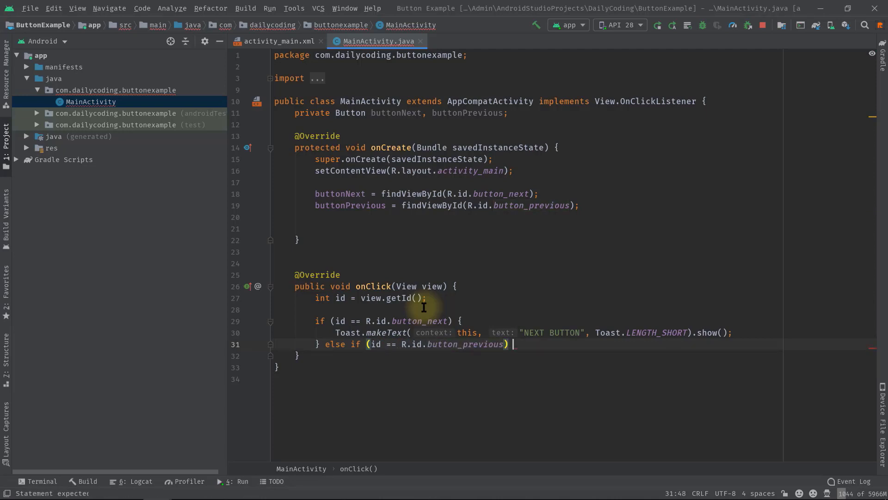
pyautogui.write('{')
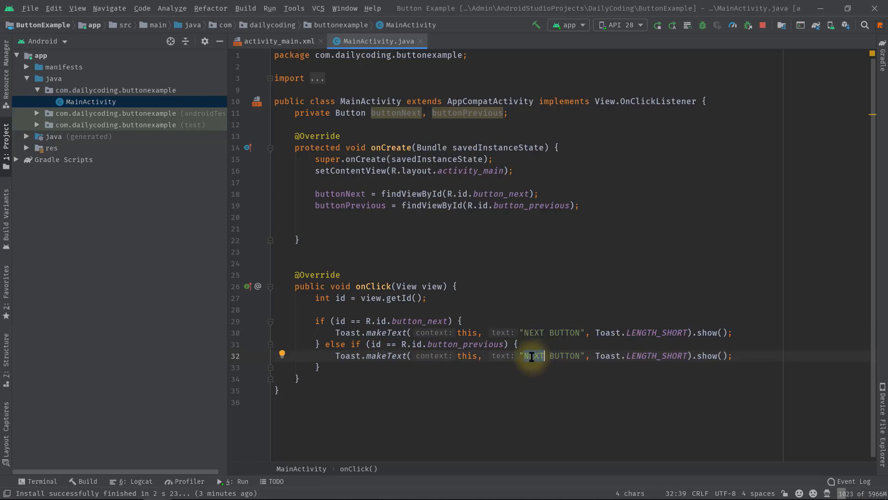
pyautogui.write('PREVIOUS')
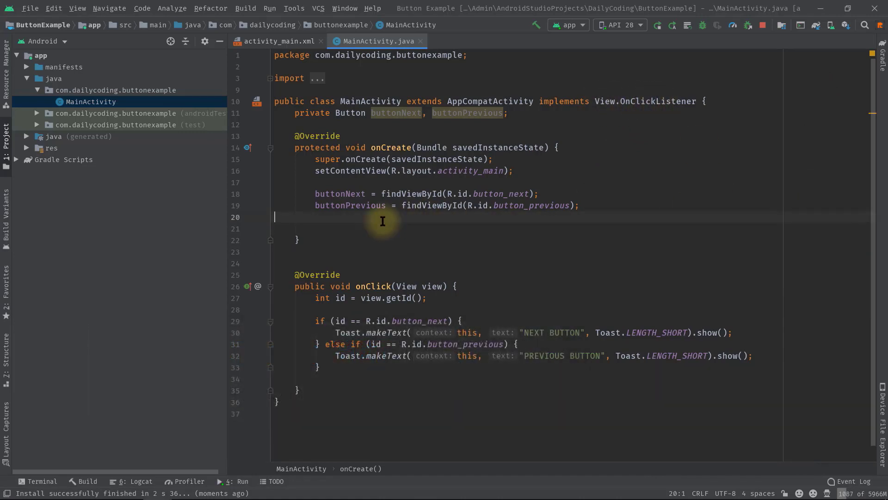
# Step: Add buttonNext.setOnClickListener(this) and buttonPrevious.setOnClickListener(this) in onCreate
pyautogui.write('buttonNext.')
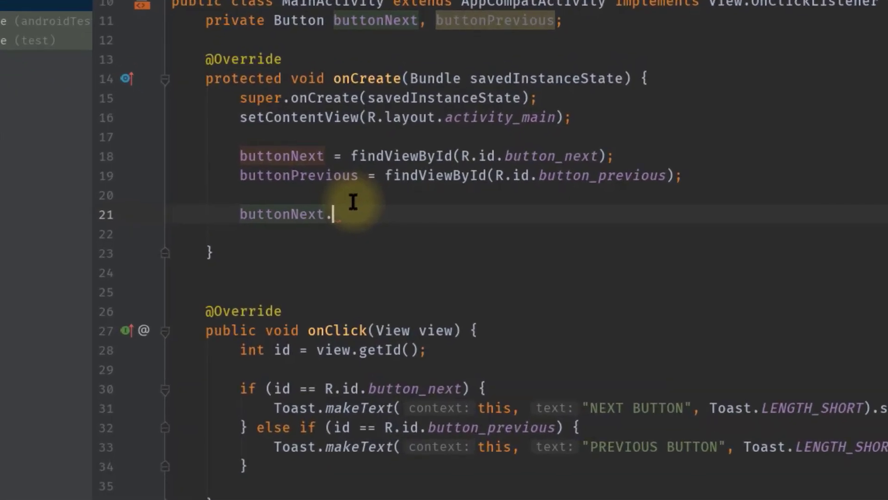
pyautogui.write('setOnClickListener();')
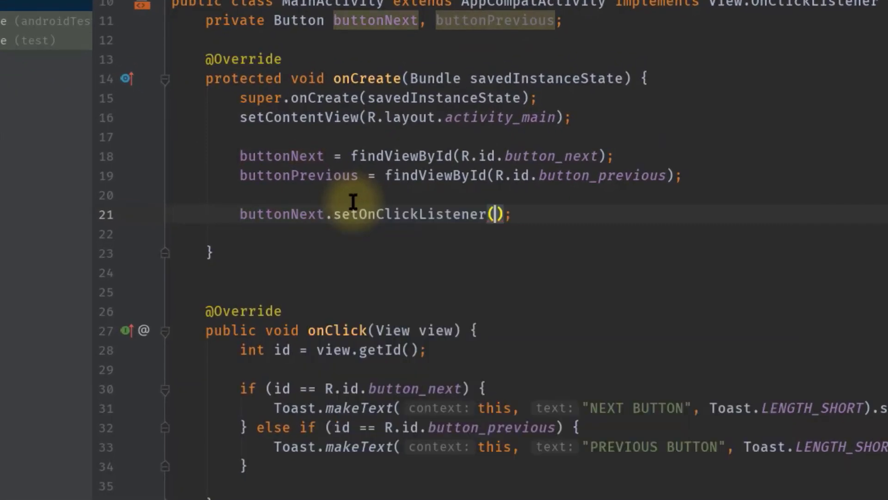
pyautogui.write('this')
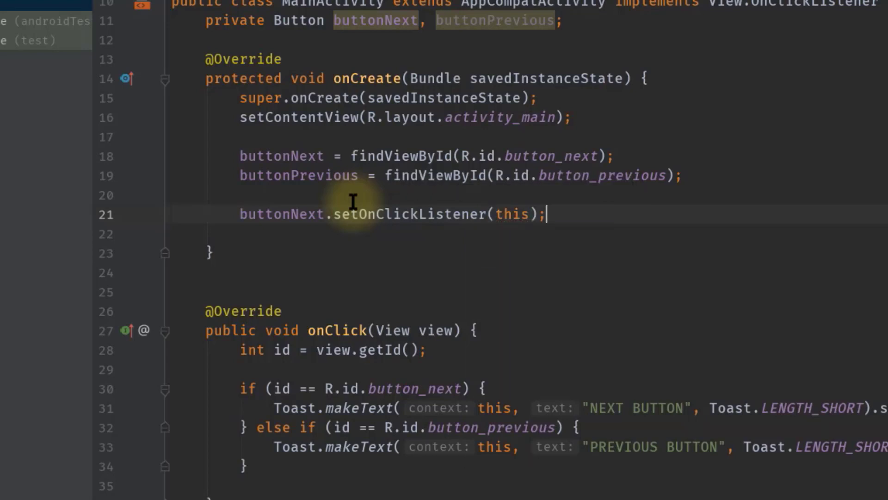
pyautogui.write('buttonPrevious')
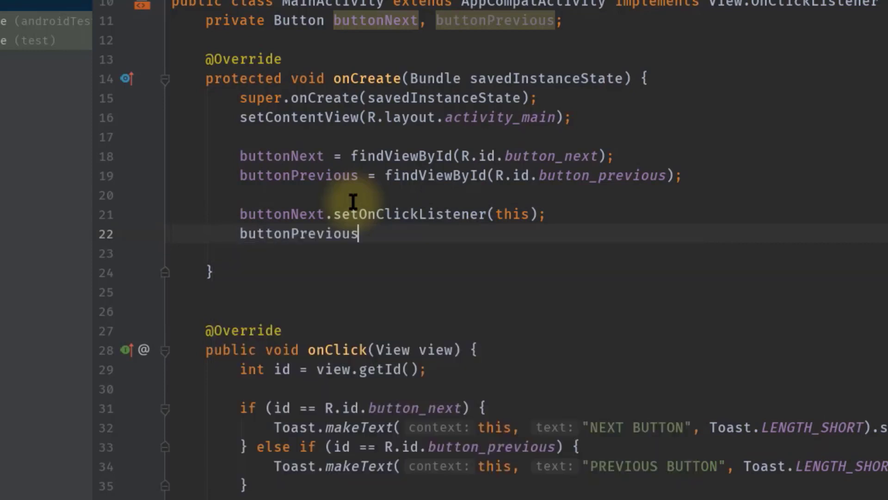
pyautogui.write('.set')
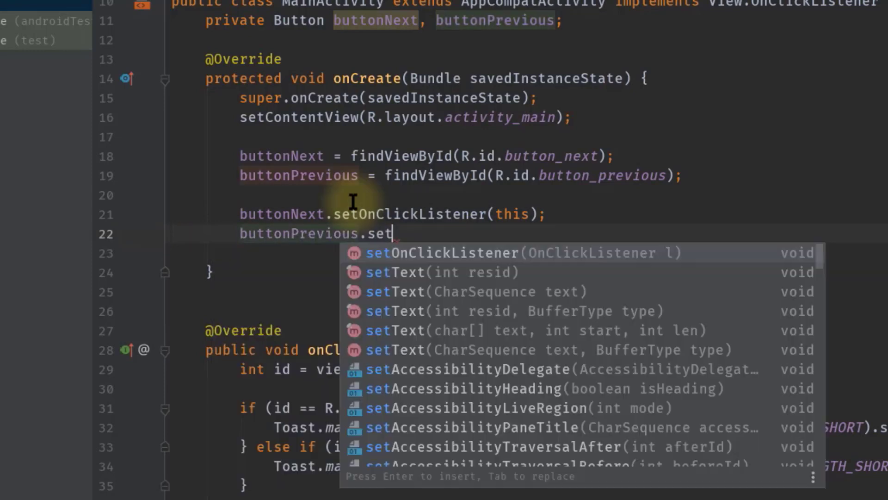
pyautogui.press('Enter')
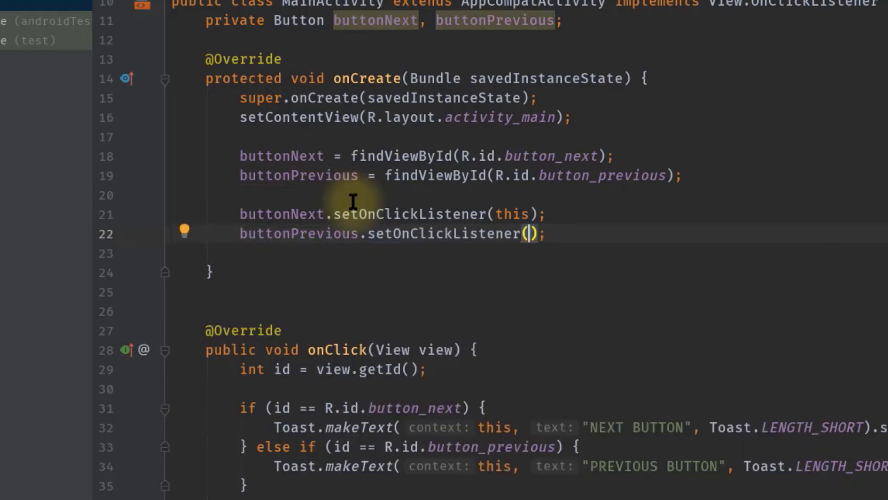
pyautogui.write('this')
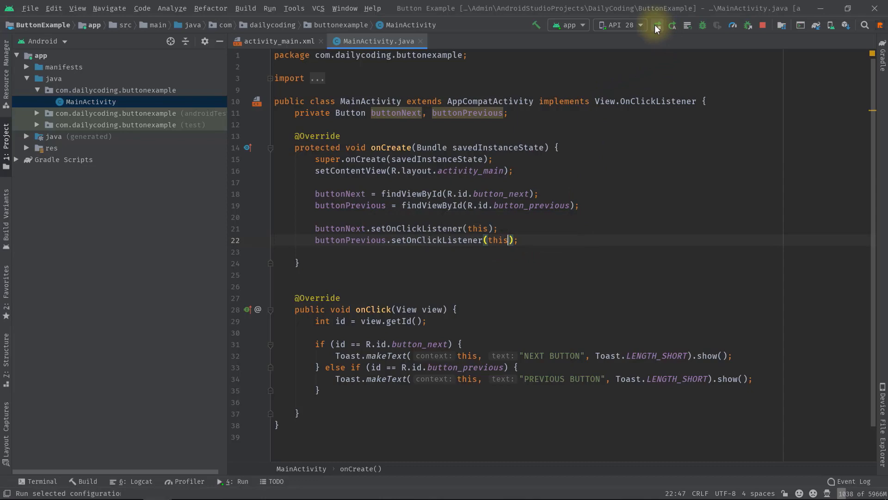
# Step: Rerun the app and tap NEXT and PREVIOUS repeatedly to see their 'NEXT BUTTON' and 'PREVIOUS BUTTON' toasts
pyautogui.click(657, 25)
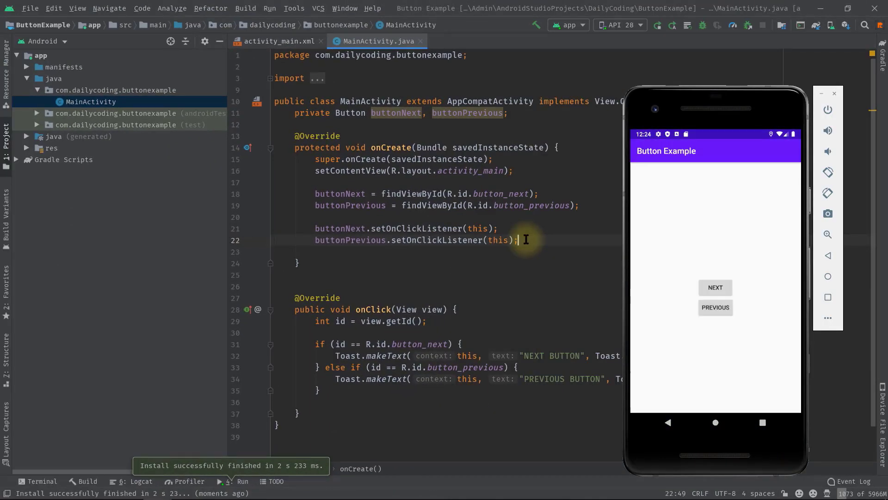
pyautogui.click(715, 287)
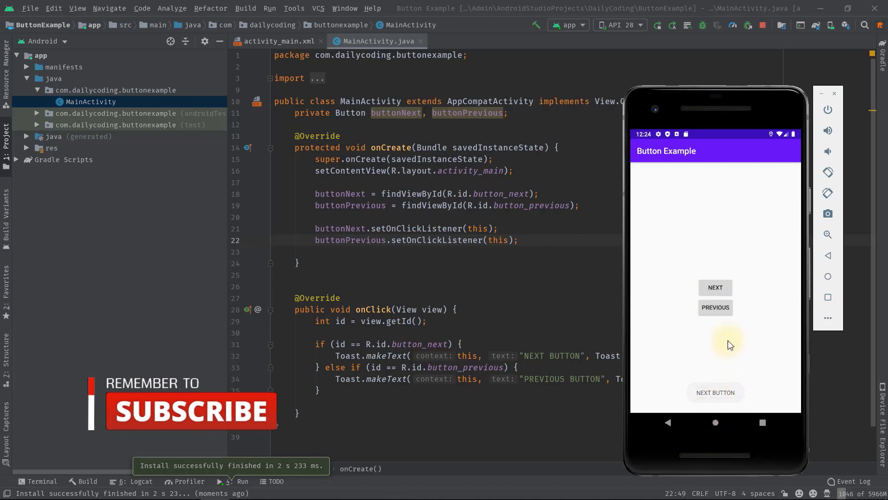
pyautogui.click(715, 307)
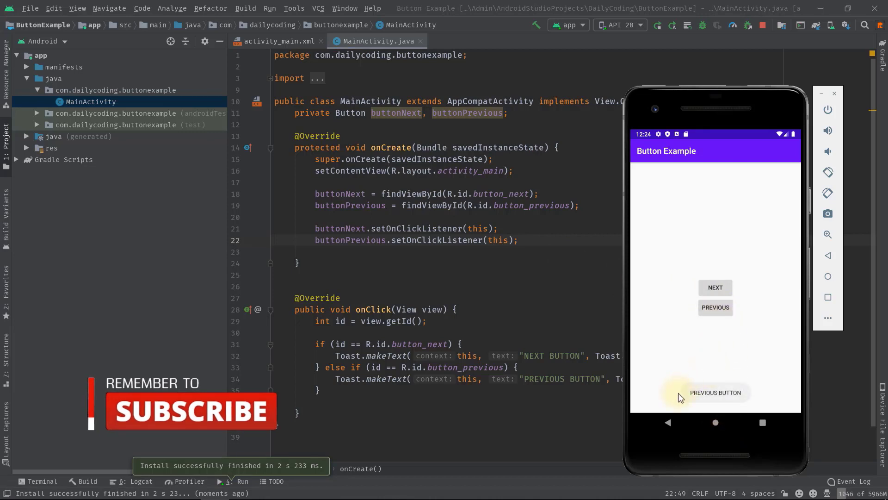
pyautogui.click(715, 287)
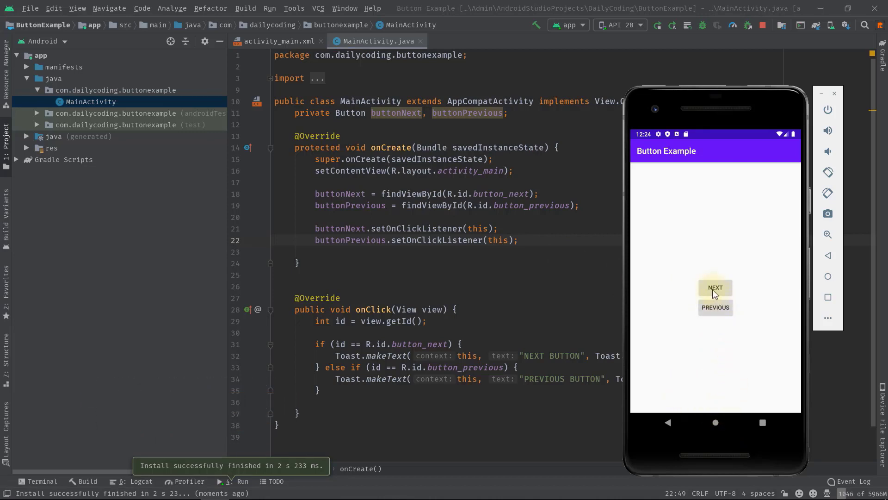
pyautogui.click(715, 287)
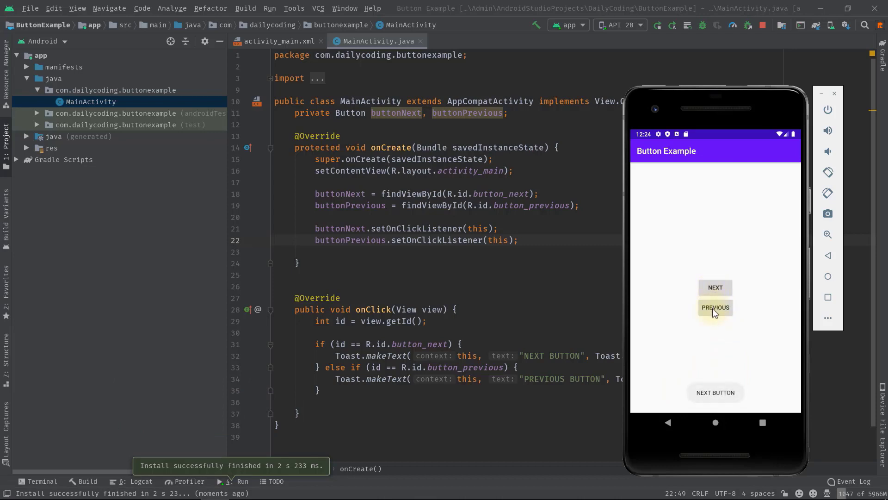
pyautogui.click(715, 307)
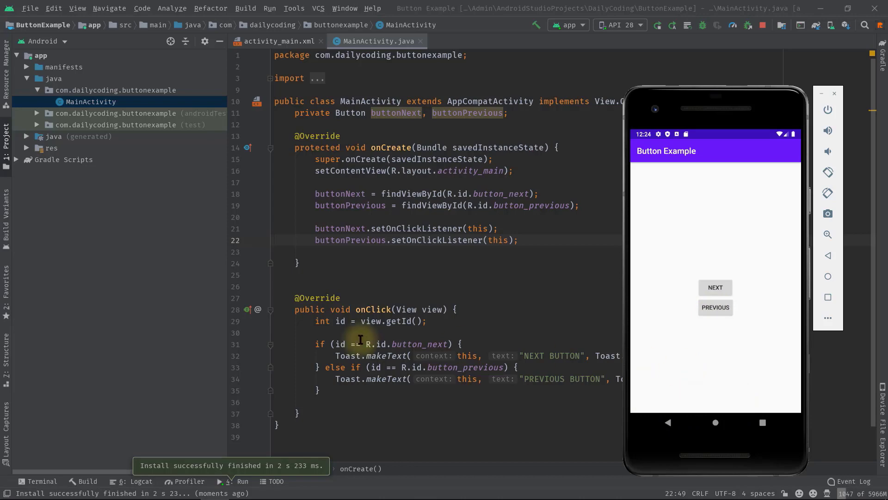
pyautogui.moveTo(816, 100)
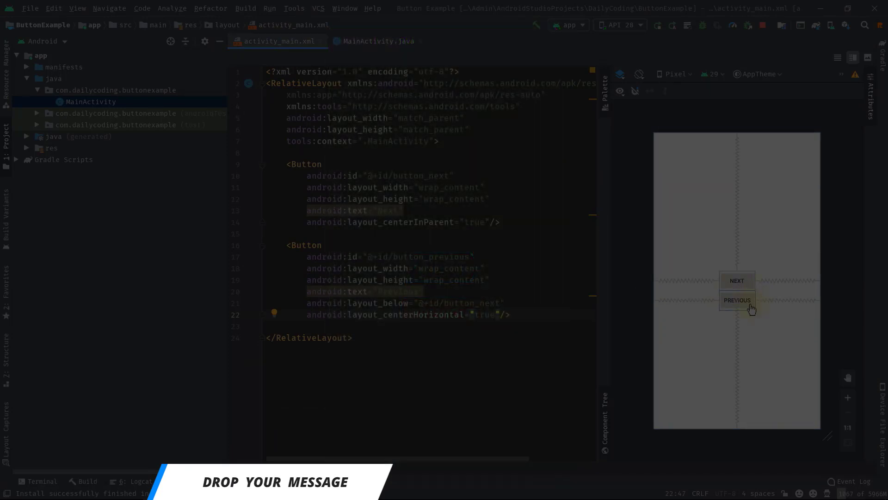
pyautogui.moveTo(723, 267)
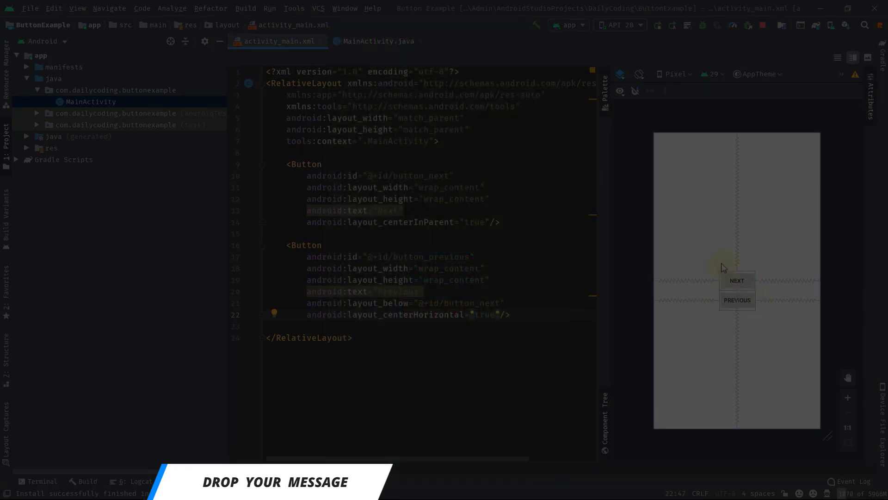